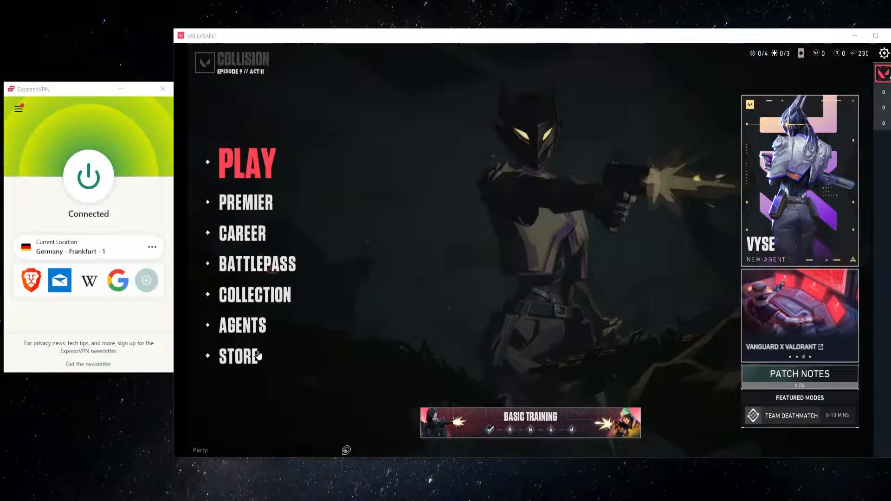
Bring up the Settings / Exit to Desktop panel over the Valorant main menu.
left_click(238, 356)
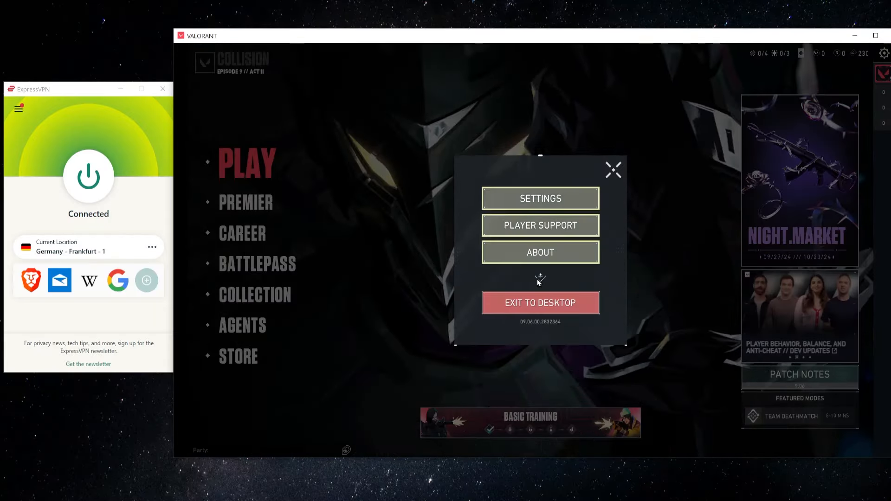
Exit to desktop via Sign Out & Exit, leaving the Riot sign-in form.
left_click(540, 303)
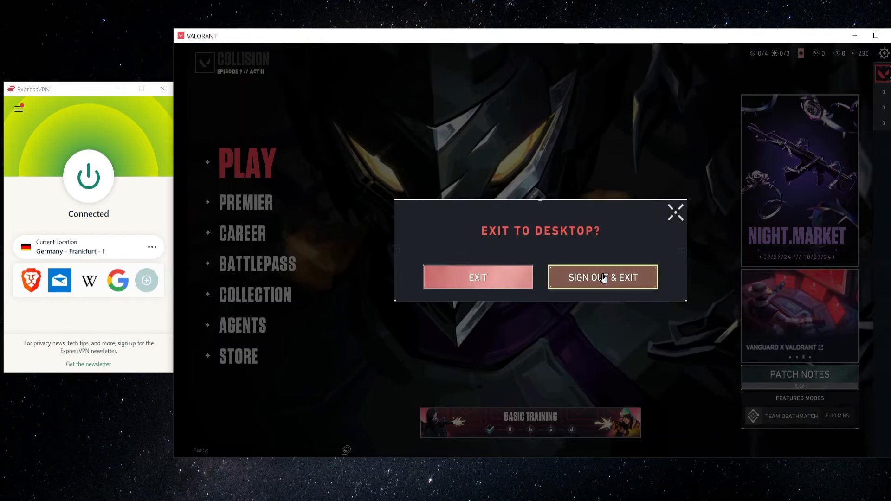
left_click(601, 277)
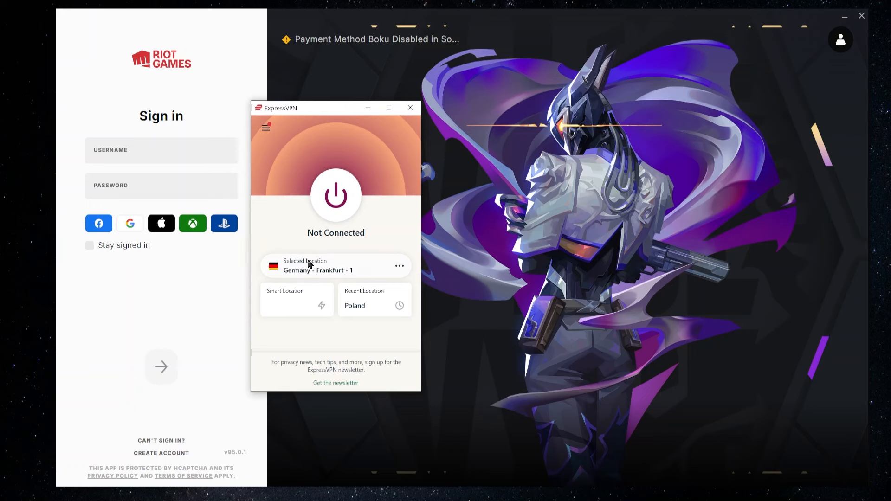
Reconnect ExpressVPN to Germany - Frankfurt - 1 beside the Riot sign-in window.
left_click(335, 195)
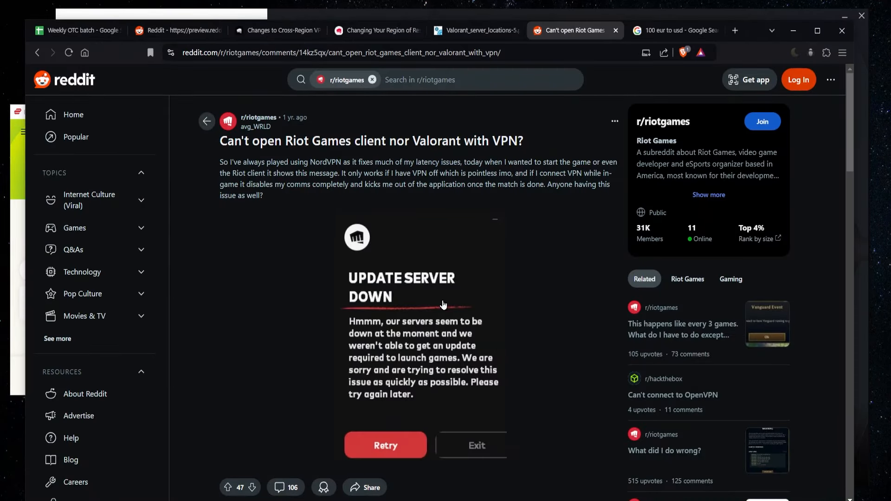
mouse_move(757, 34)
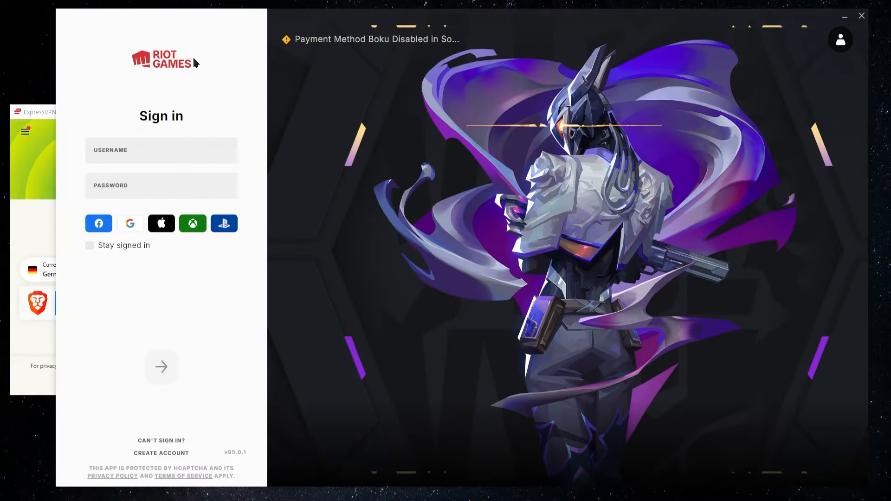
left_click(160, 151)
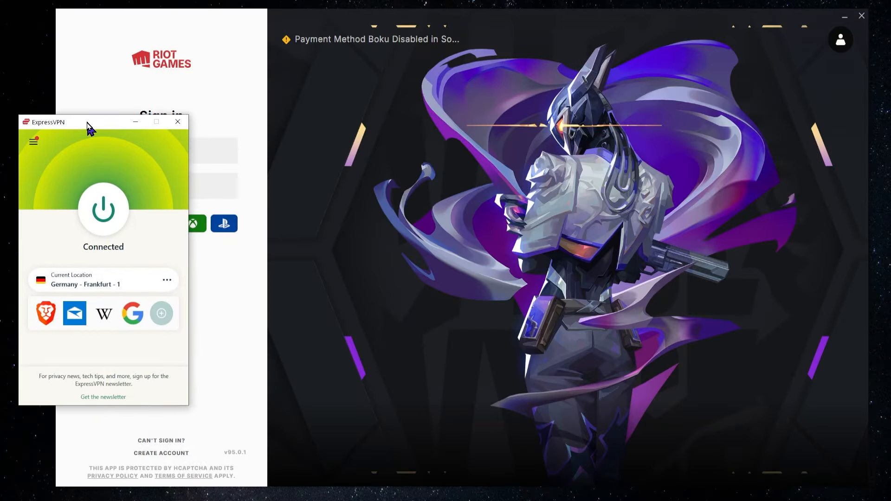
Search ExpressVPN locations for 'german' to list the three German servers, then dismiss it.
left_click_drag(85, 122, 97, 114)
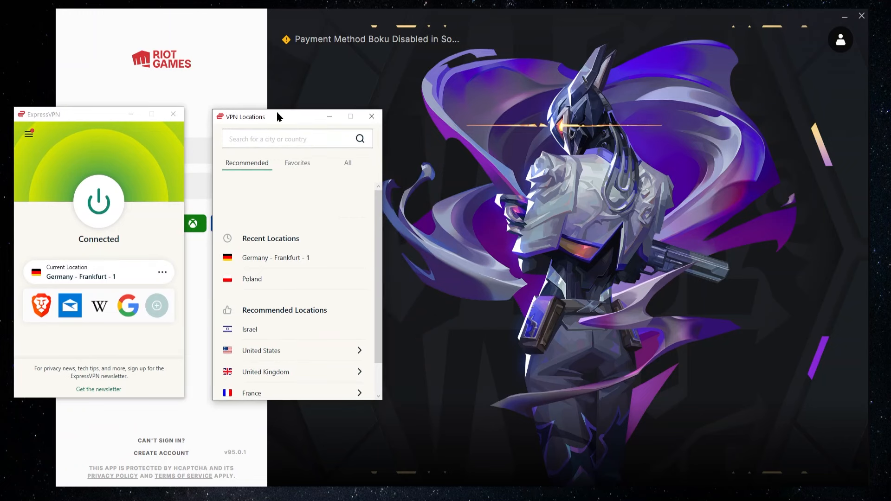
mouse_move(291, 262)
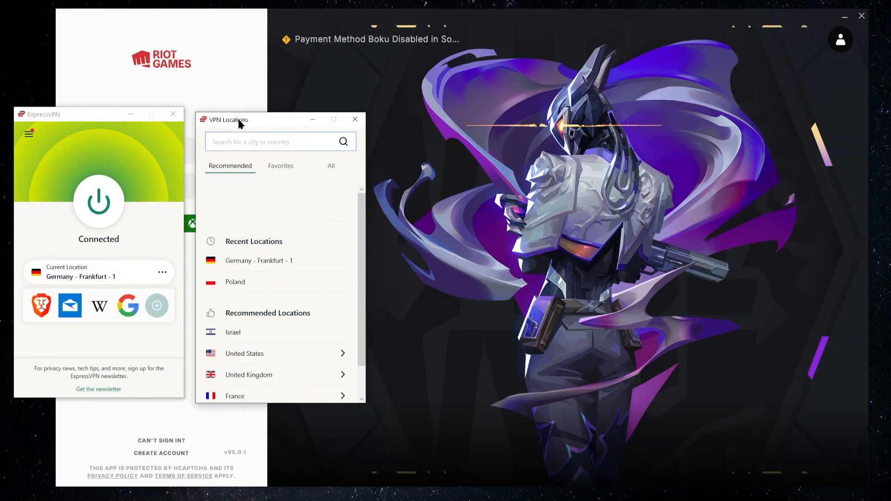
type("g")
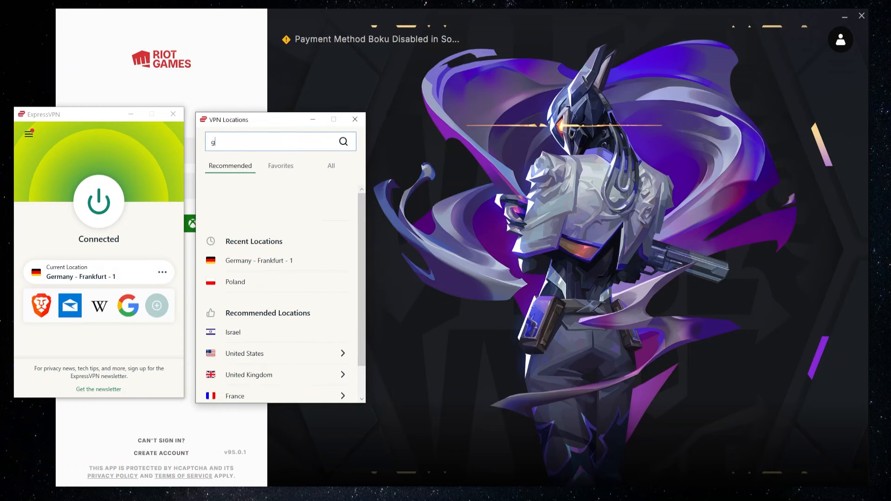
type("erman")
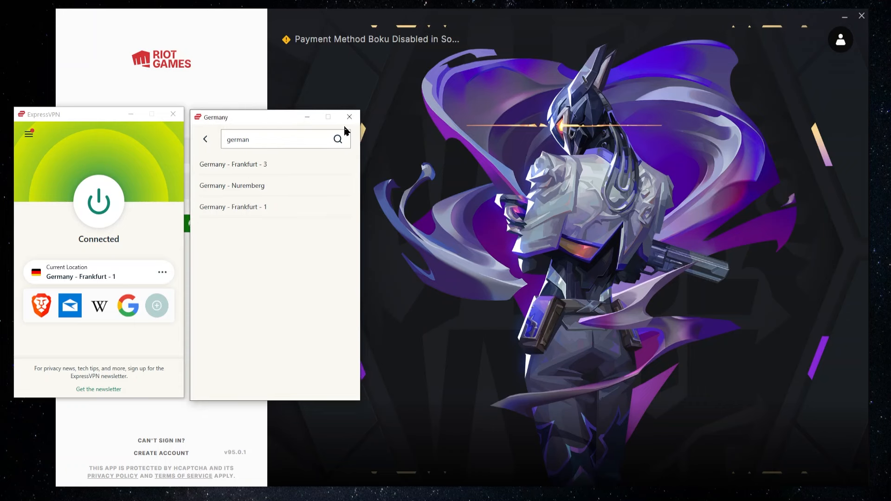
left_click(349, 117)
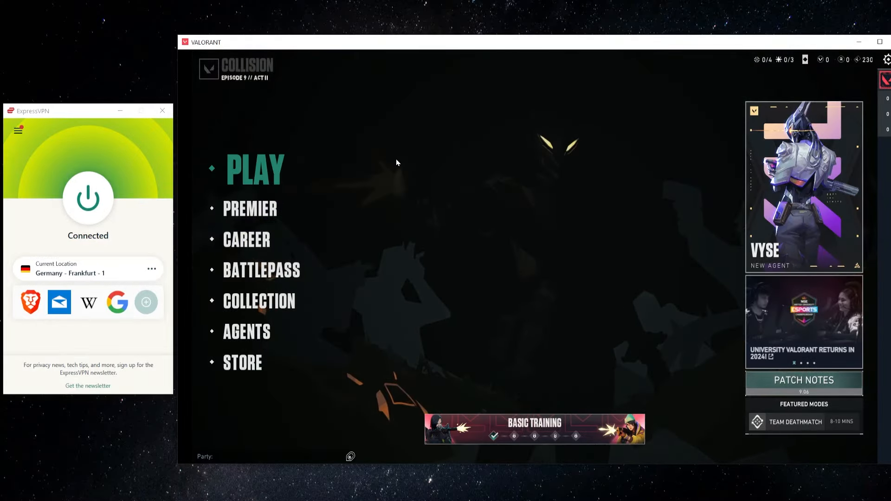
Enter the unrated play lobby and park the ExpressVPN window beside it.
left_click(253, 169)
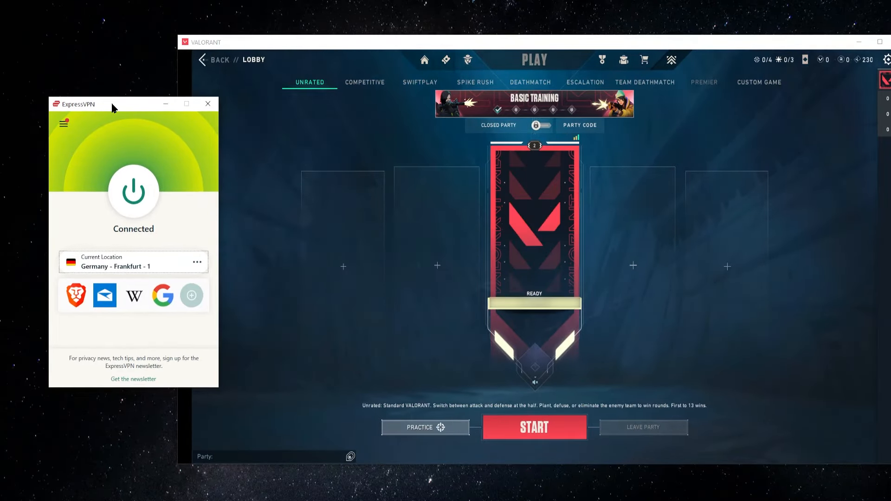
left_click_drag(113, 103, 108, 107)
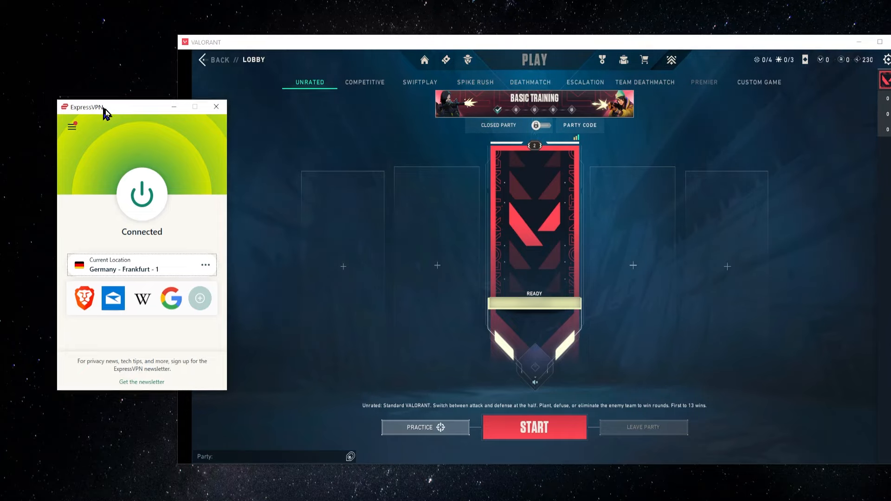
left_click_drag(96, 106, 111, 128)
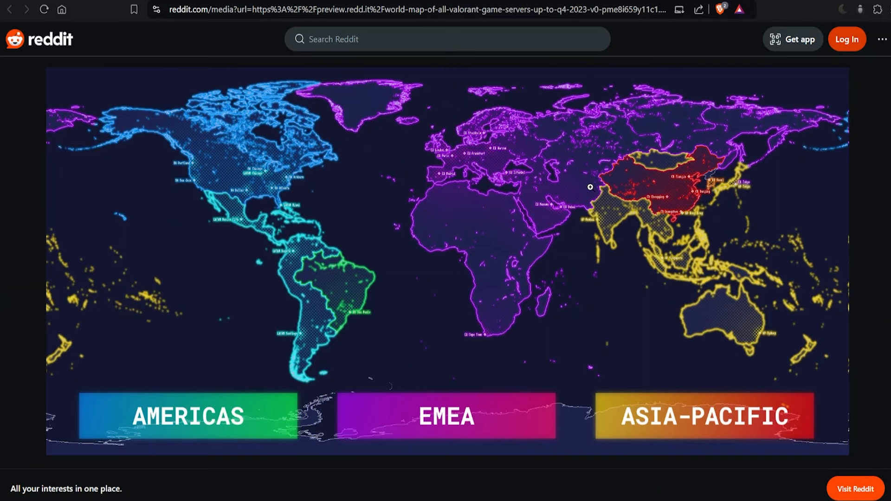
mouse_move(378, 276)
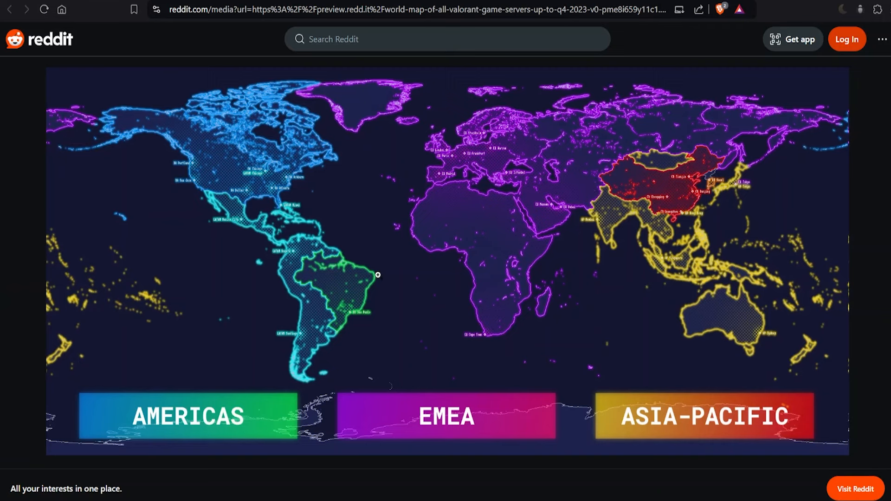
mouse_move(406, 272)
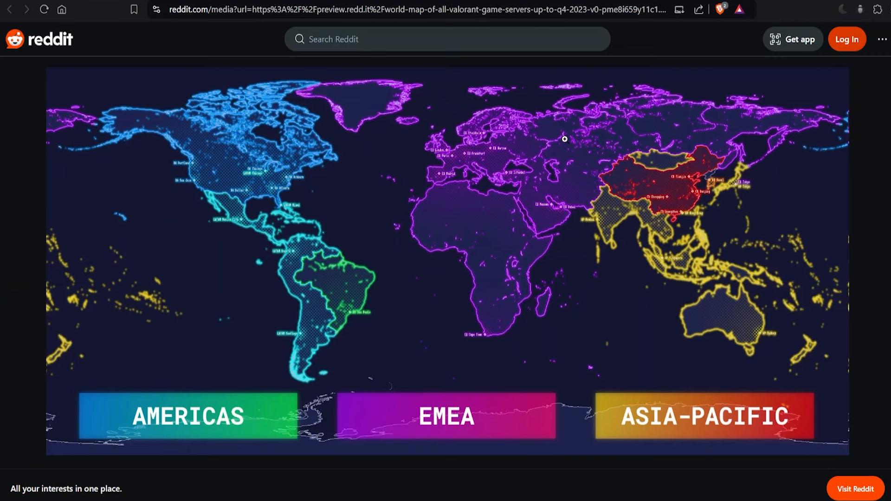
mouse_move(684, 157)
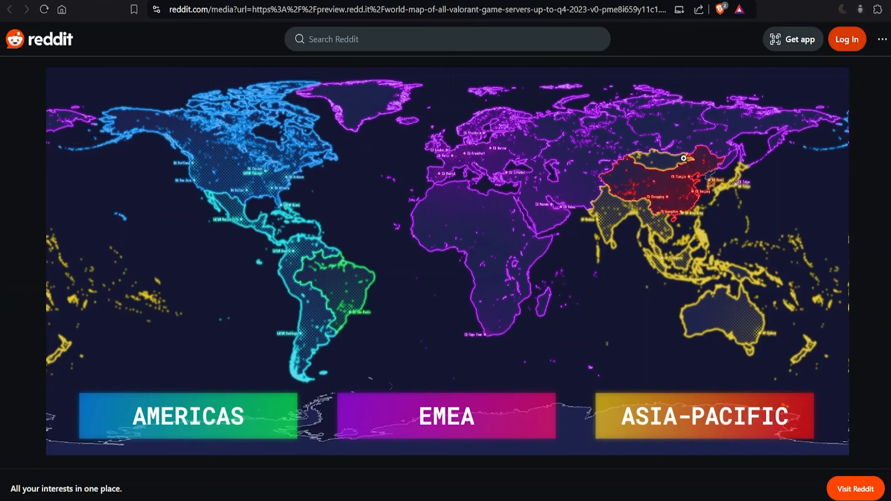
mouse_move(695, 295)
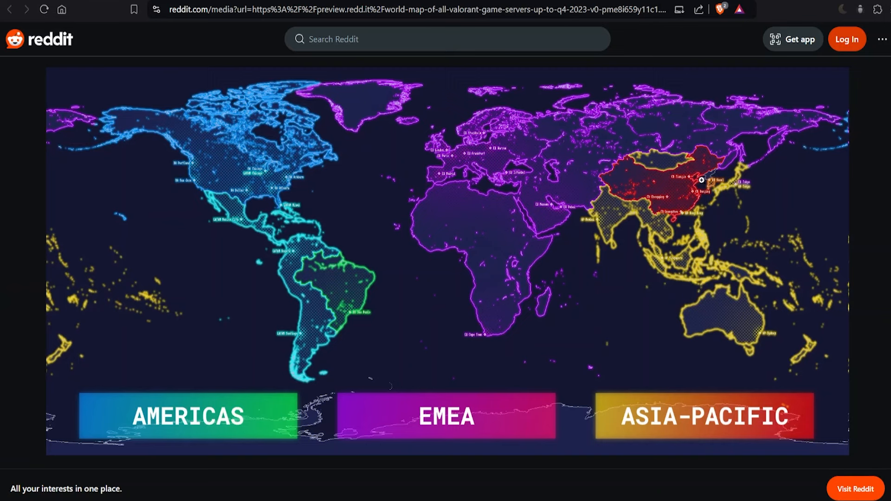
mouse_move(404, 238)
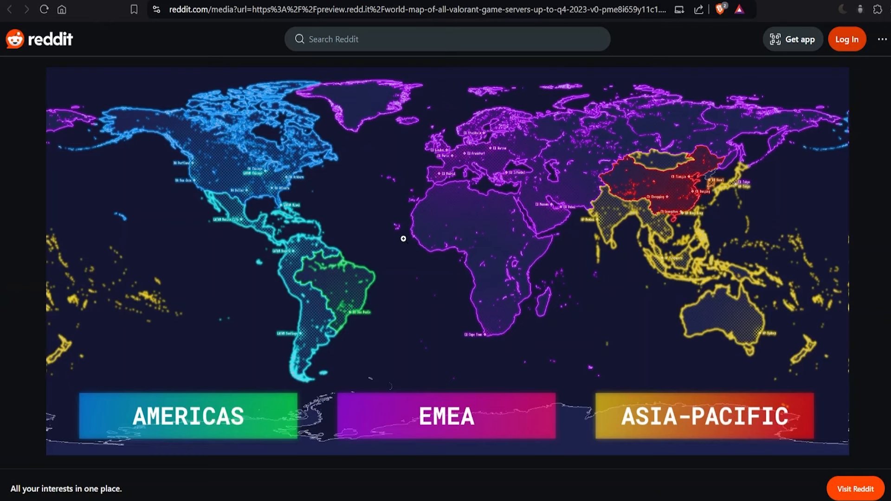
mouse_move(566, 126)
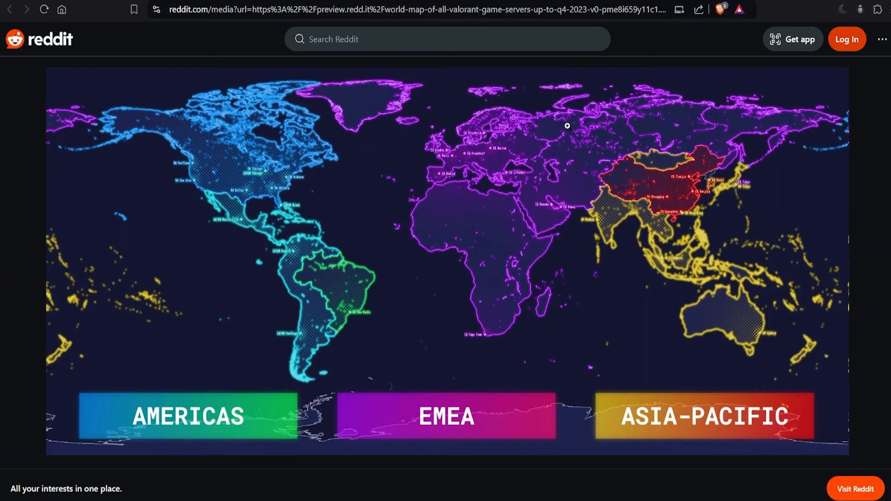
mouse_move(397, 197)
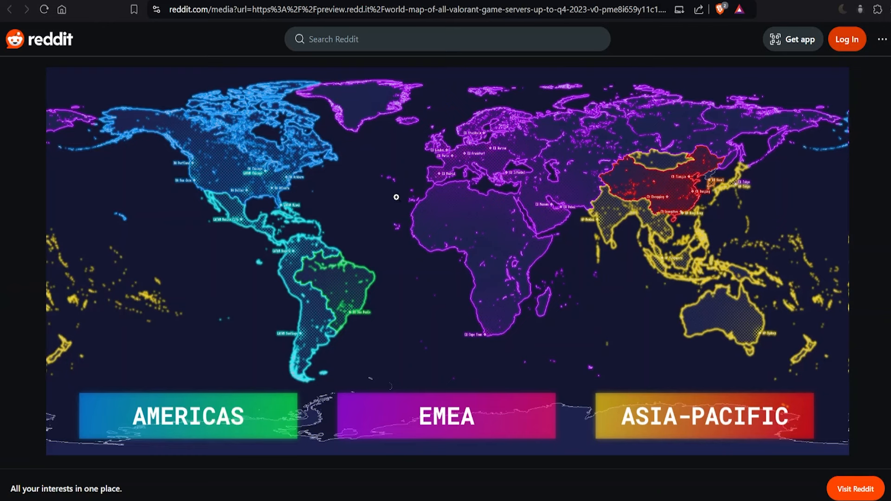
mouse_move(247, 141)
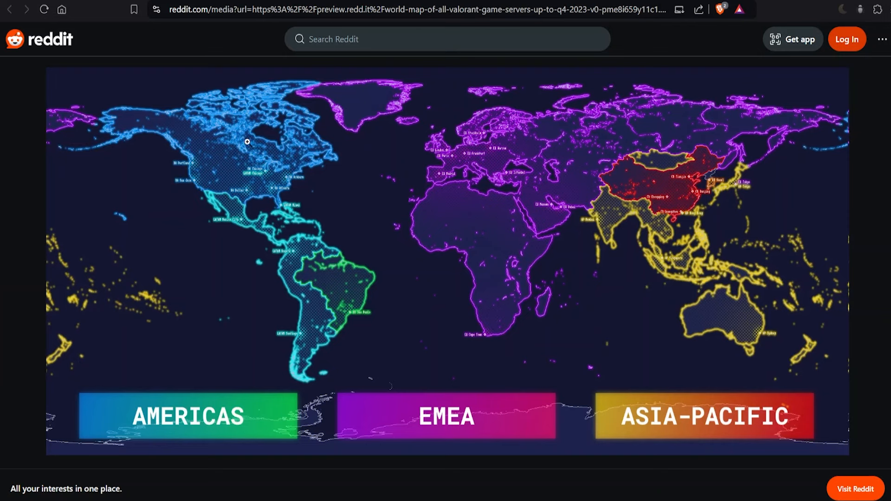
mouse_move(439, 196)
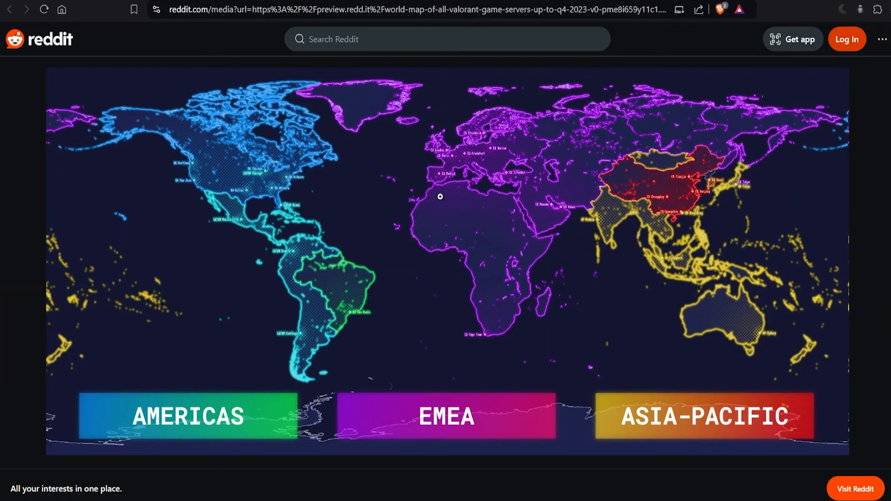
mouse_move(244, 153)
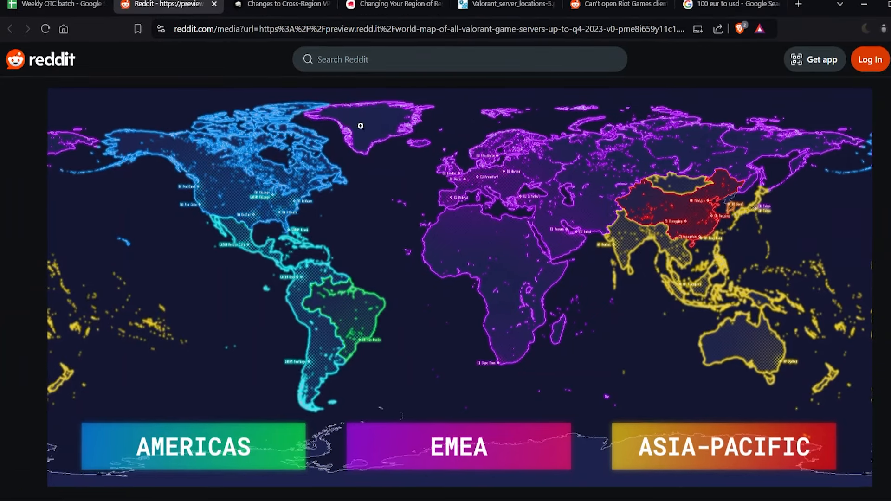
mouse_move(512, 234)
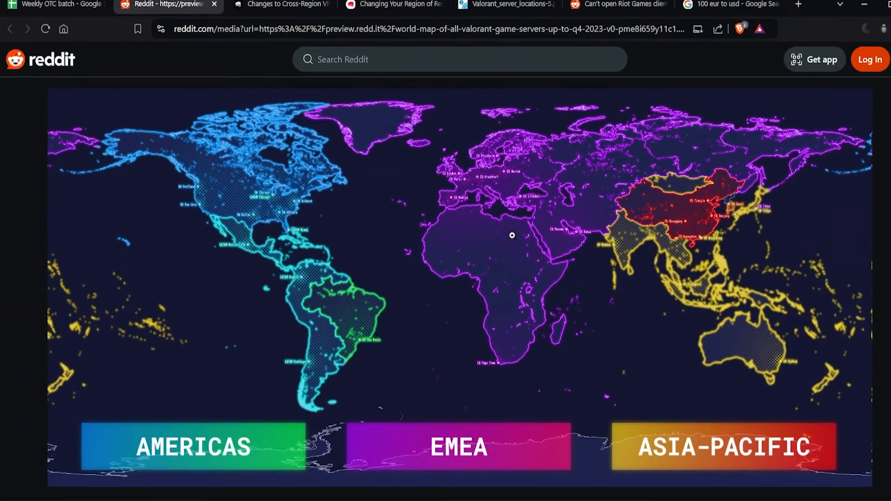
mouse_move(512, 172)
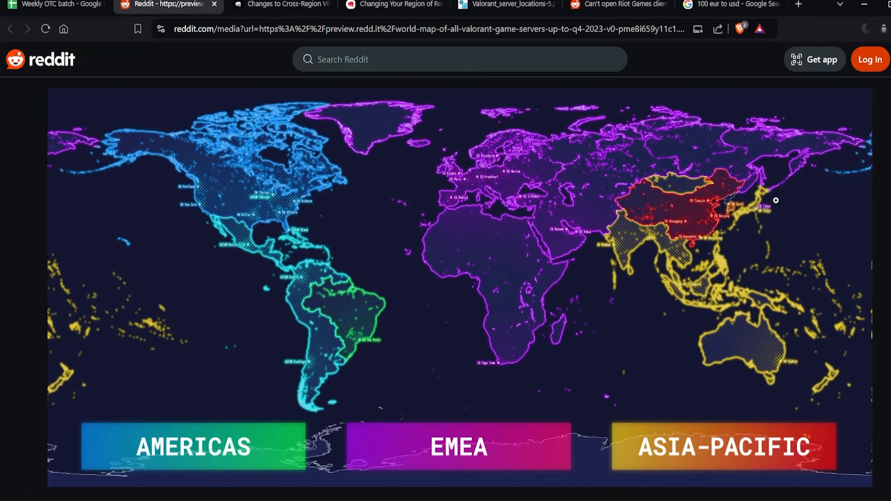
mouse_move(517, 322)
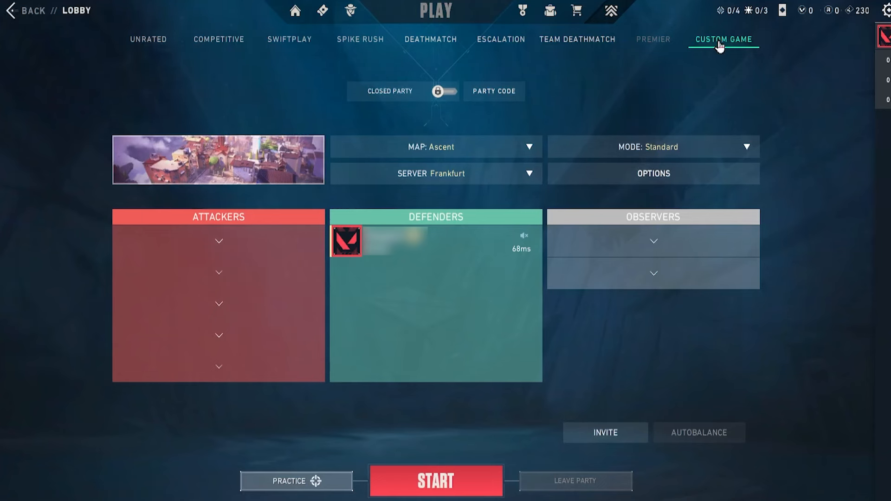
left_click(435, 173)
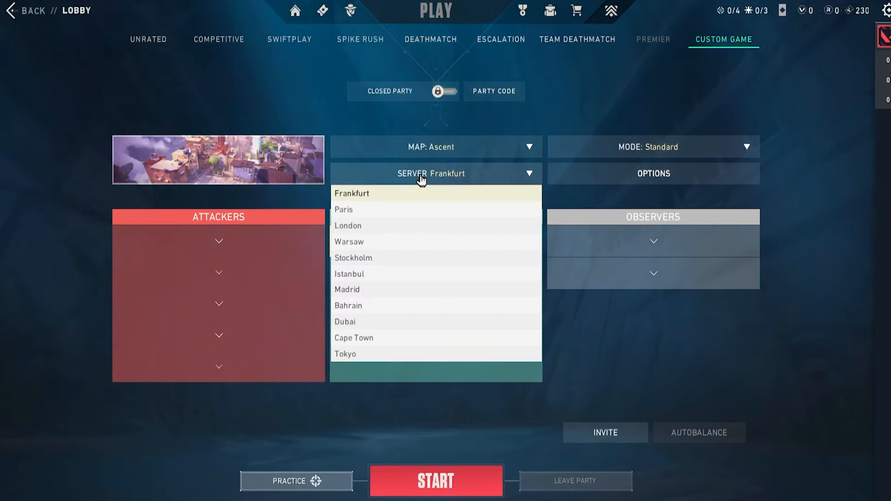
mouse_move(423, 245)
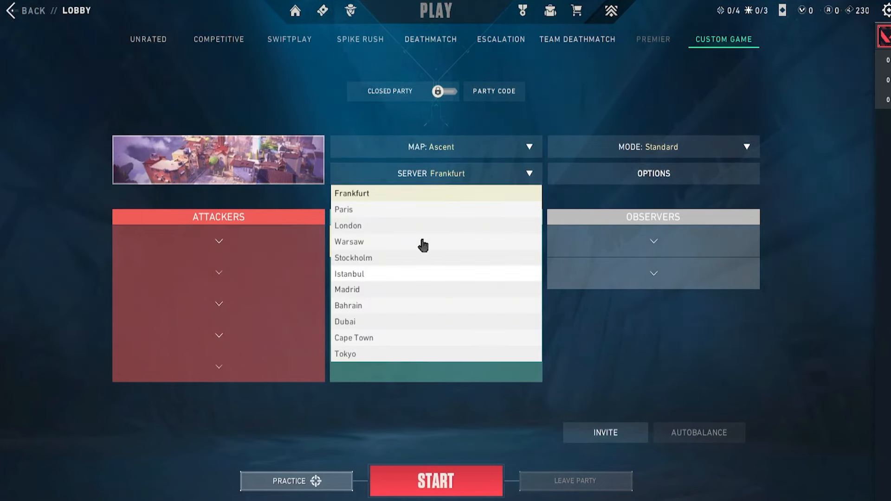
mouse_move(395, 216)
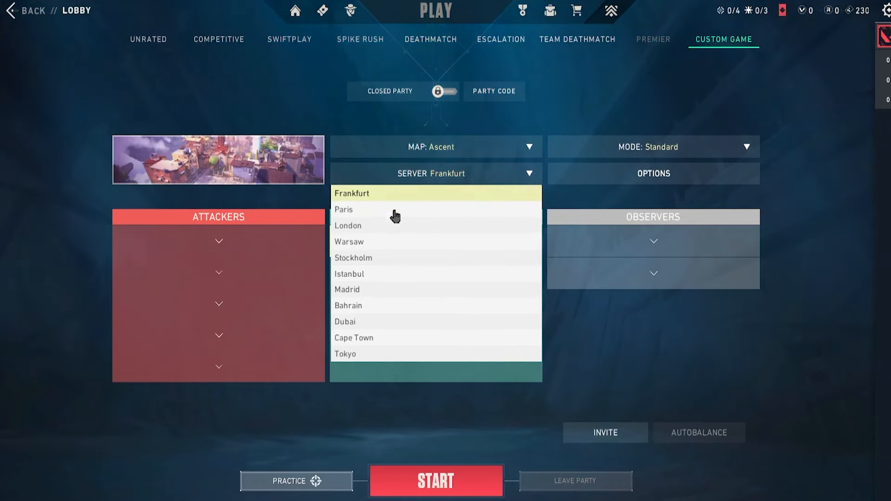
mouse_move(372, 337)
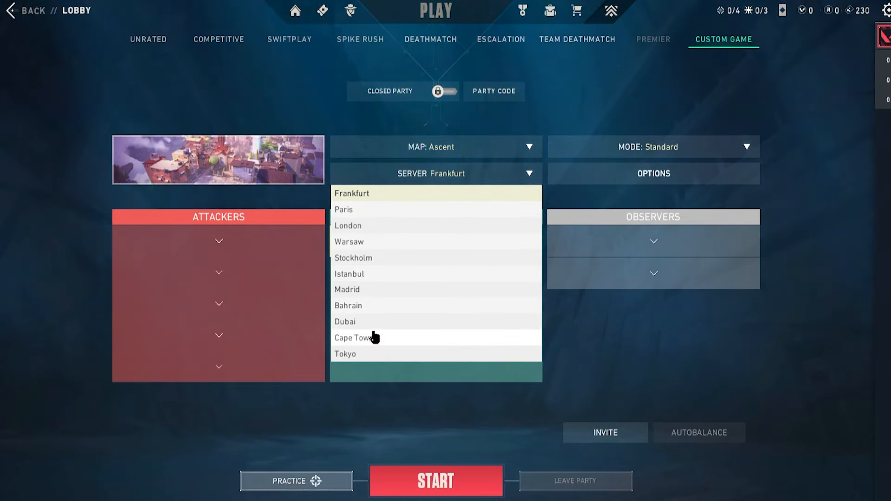
mouse_move(432, 257)
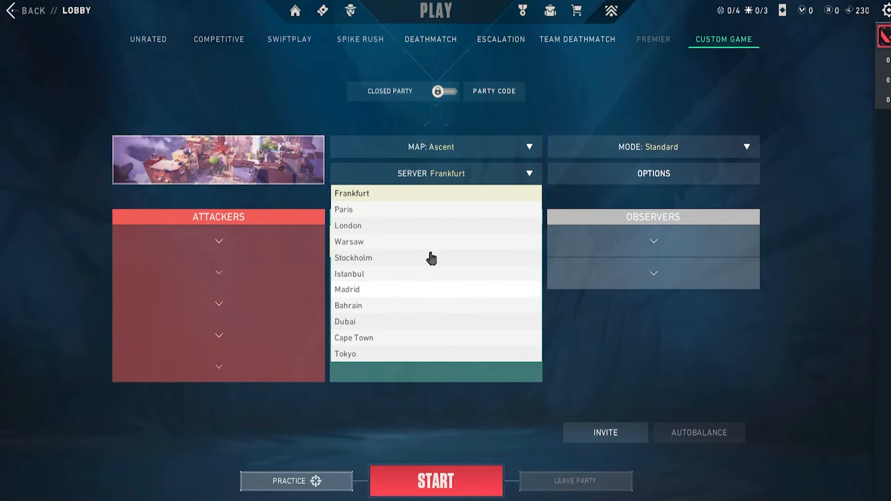
mouse_move(428, 271)
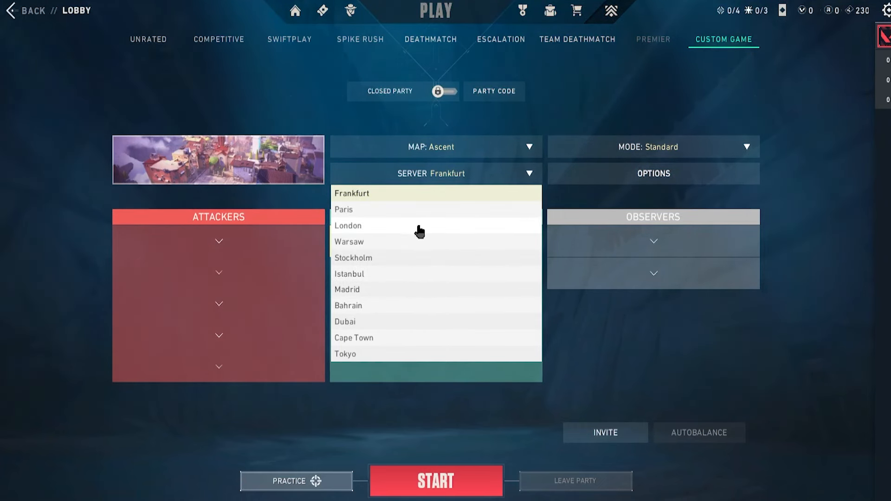
mouse_move(417, 231)
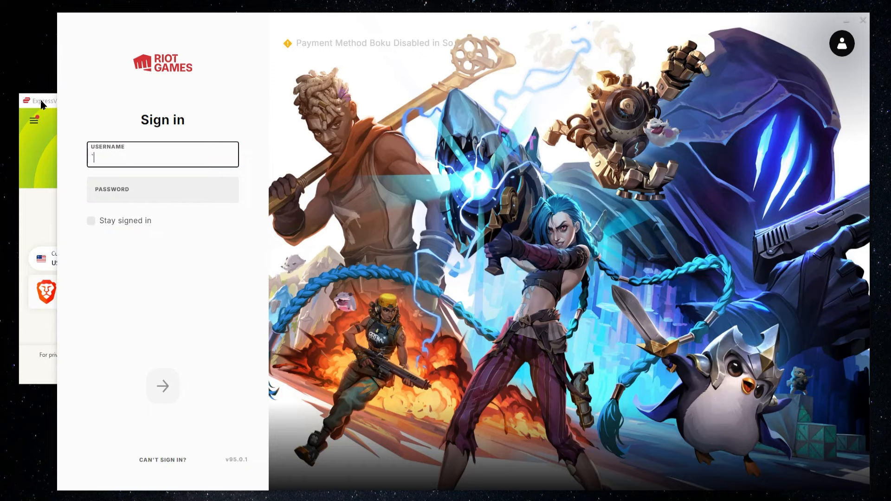
mouse_move(574, 102)
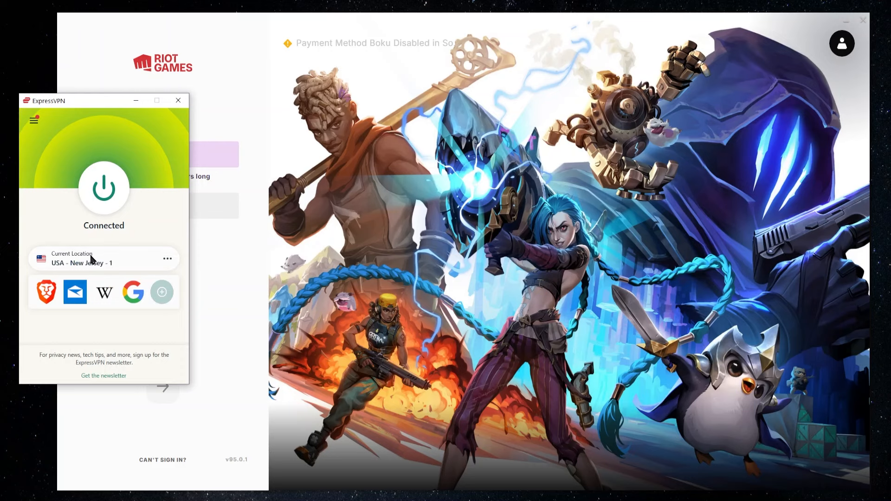
mouse_move(80, 265)
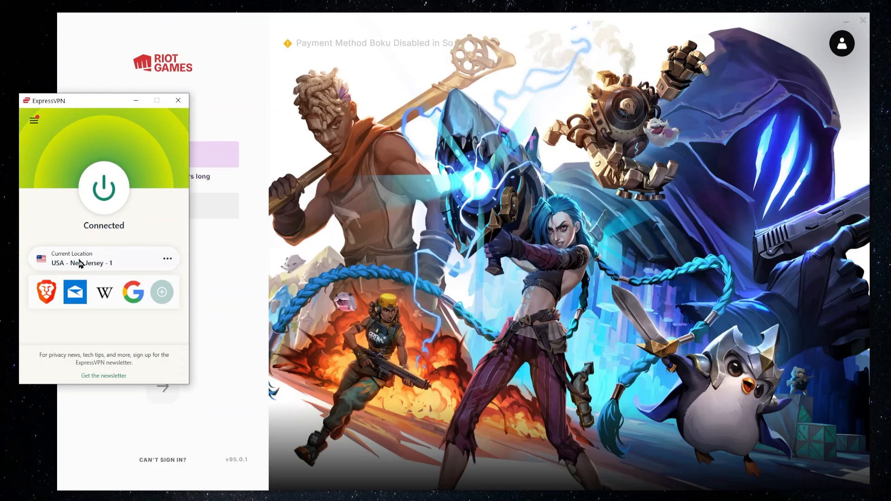
mouse_move(238, 285)
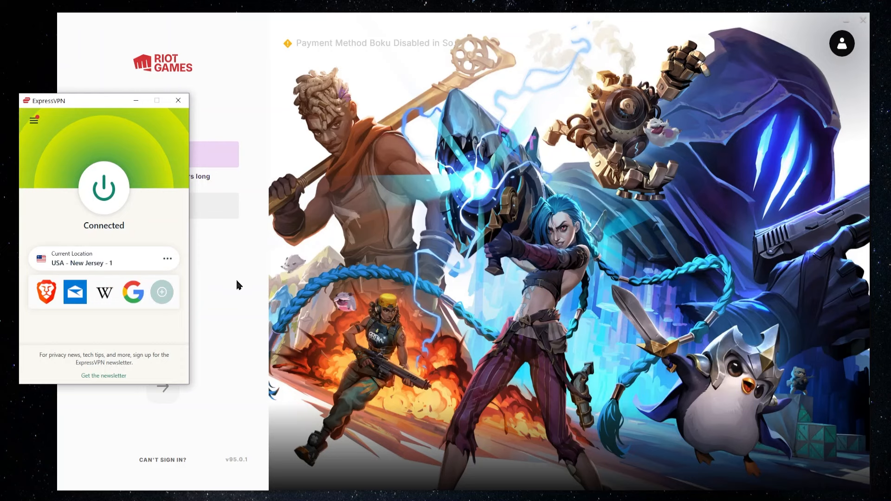
After the sign-in error, search ExpressVPN locations for 'new' to pick USA - New York.
left_click(162, 158)
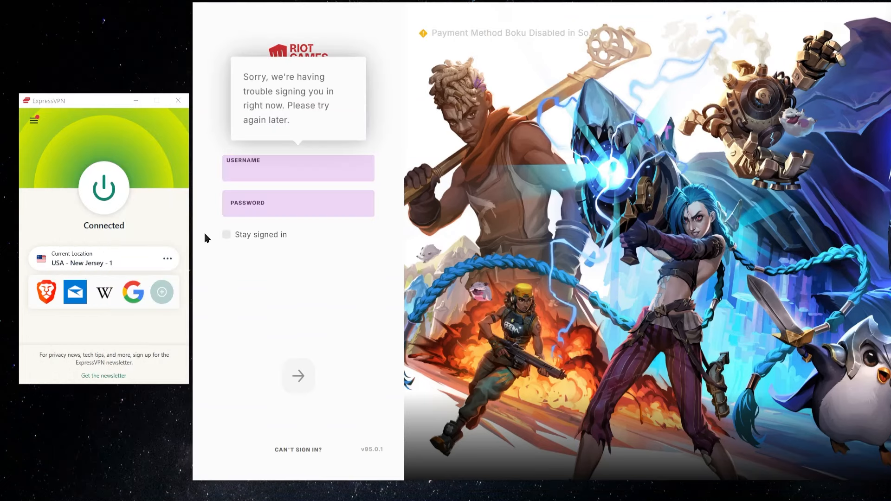
mouse_move(288, 150)
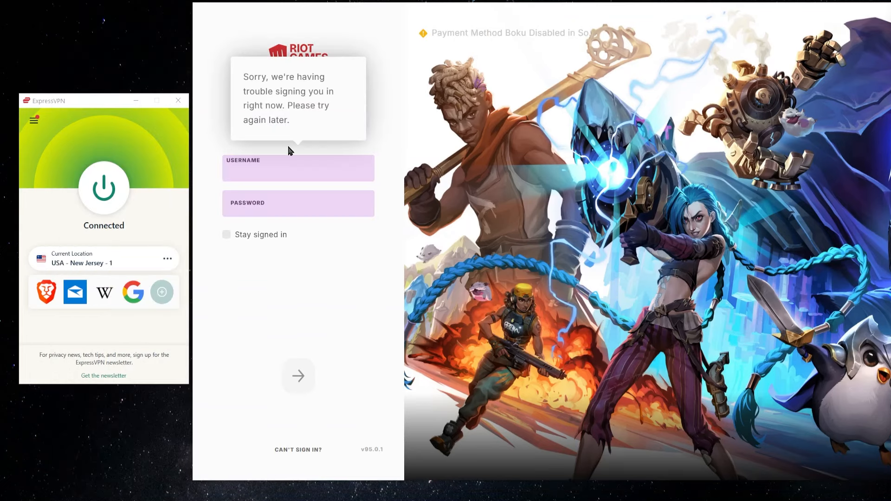
mouse_move(528, 130)
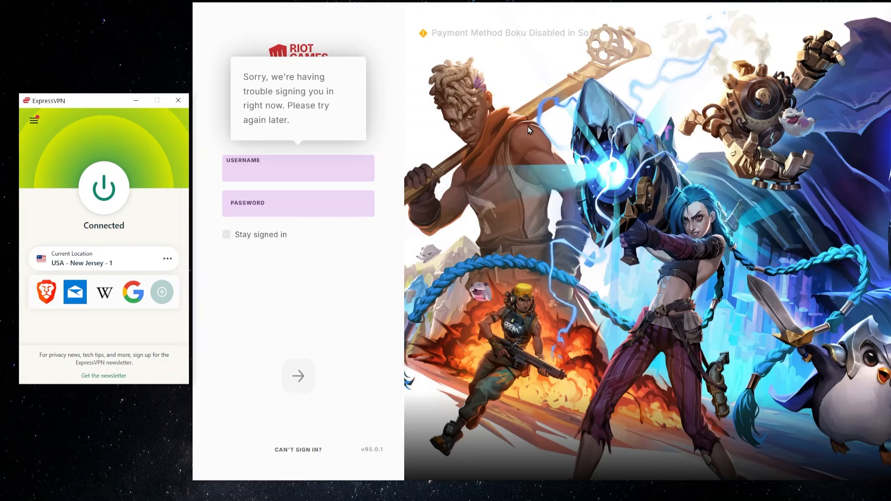
left_click(167, 259)
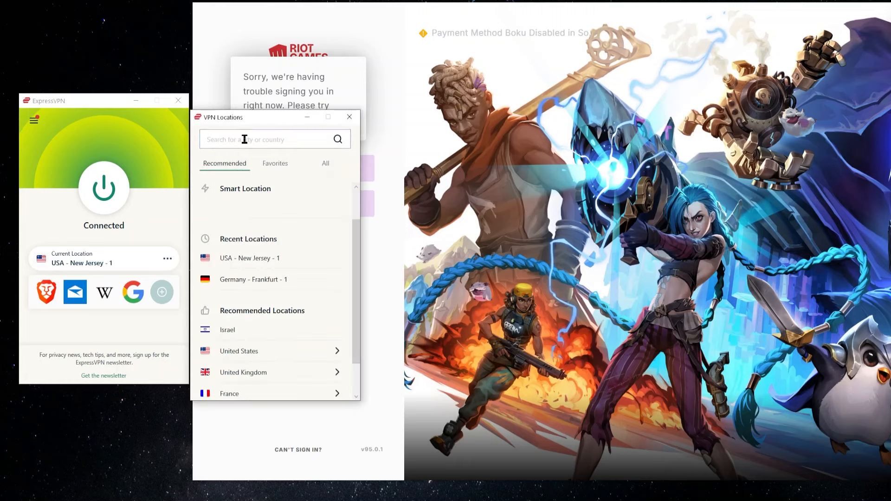
type("new")
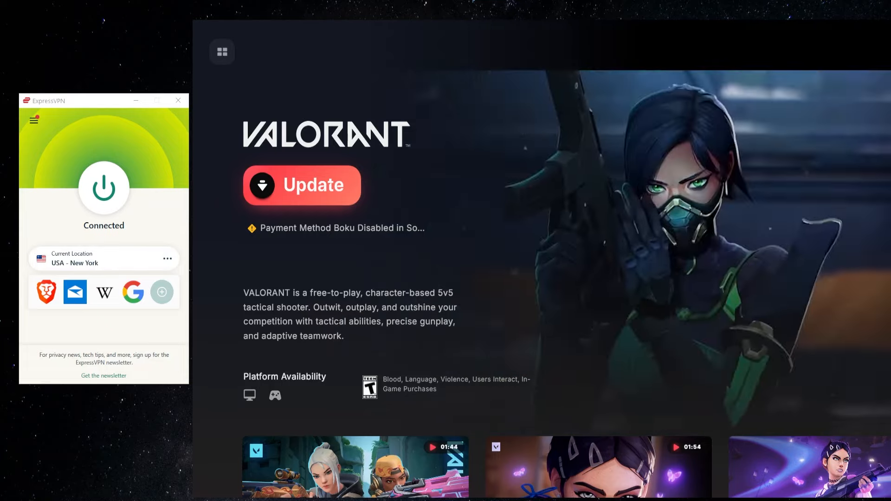
left_click(301, 186)
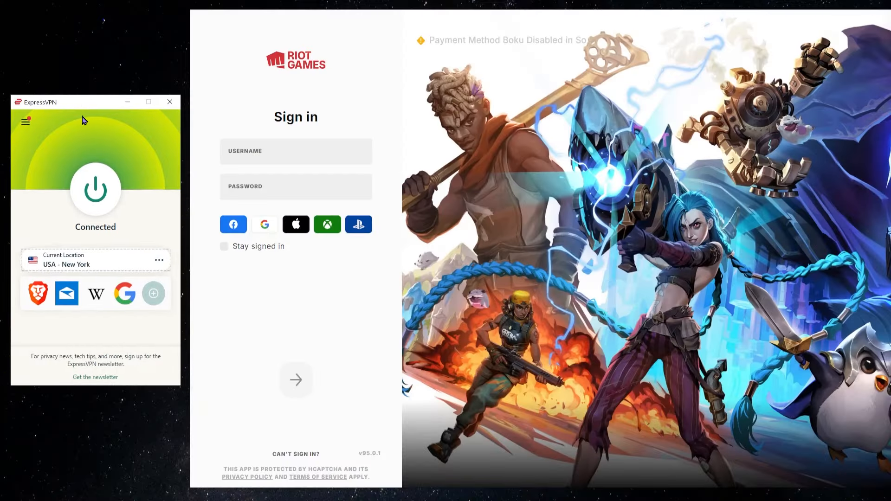
mouse_move(83, 300)
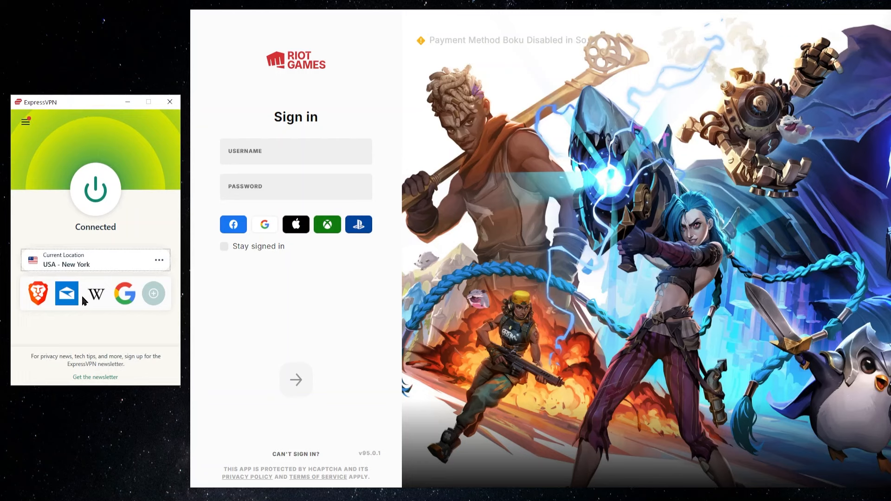
mouse_move(67, 246)
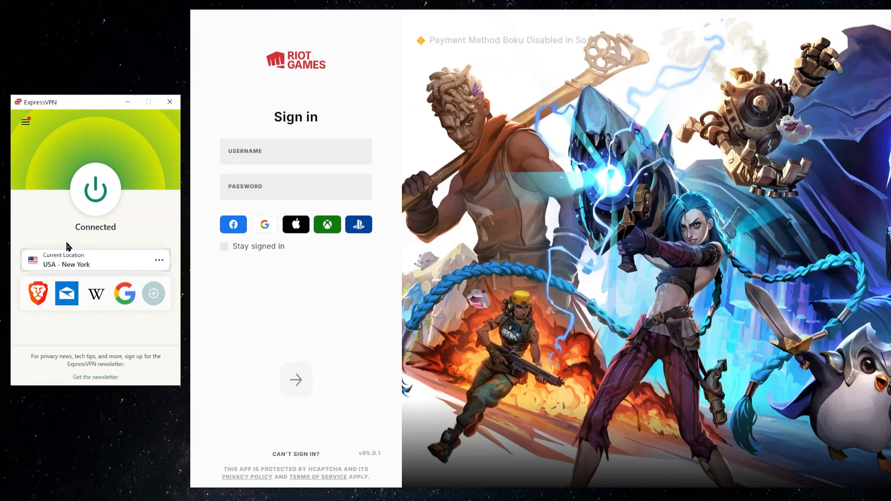
mouse_move(48, 260)
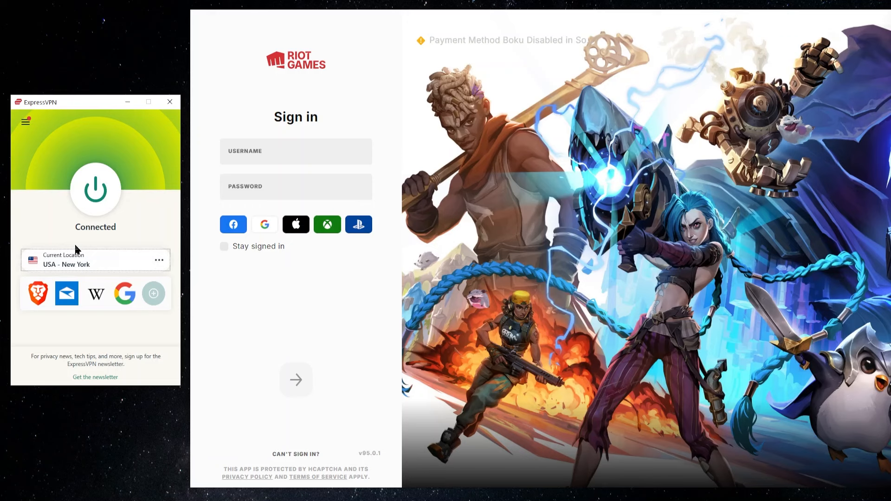
mouse_move(94, 264)
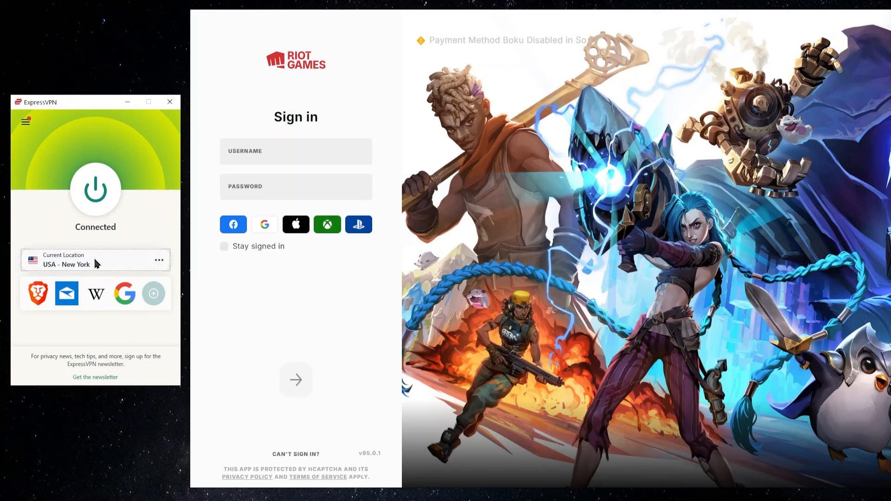
mouse_move(95, 259)
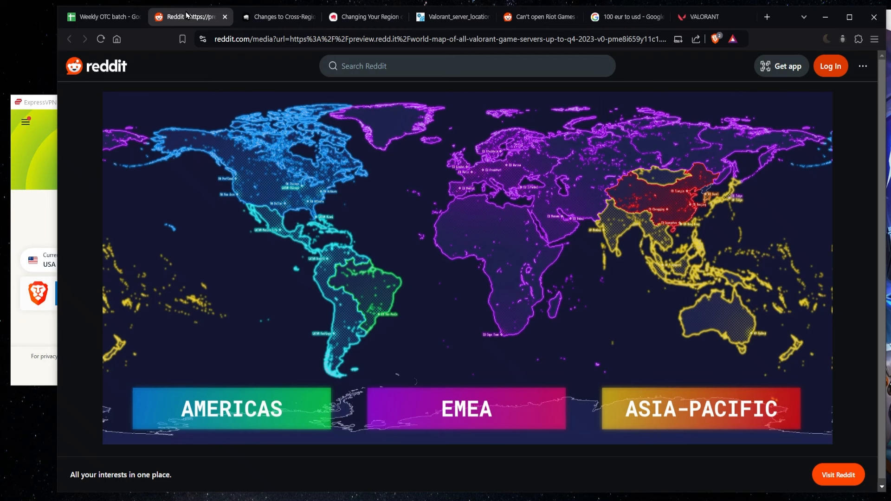
mouse_move(300, 175)
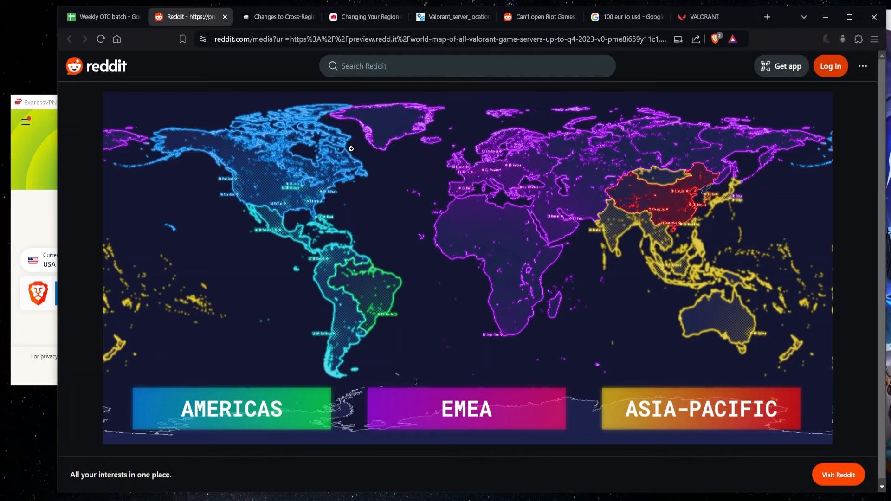
left_click(704, 17)
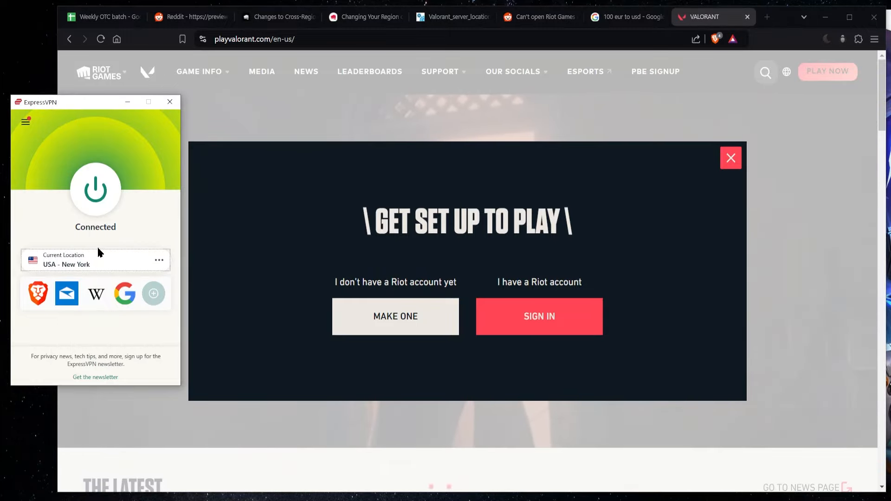
left_click(538, 316)
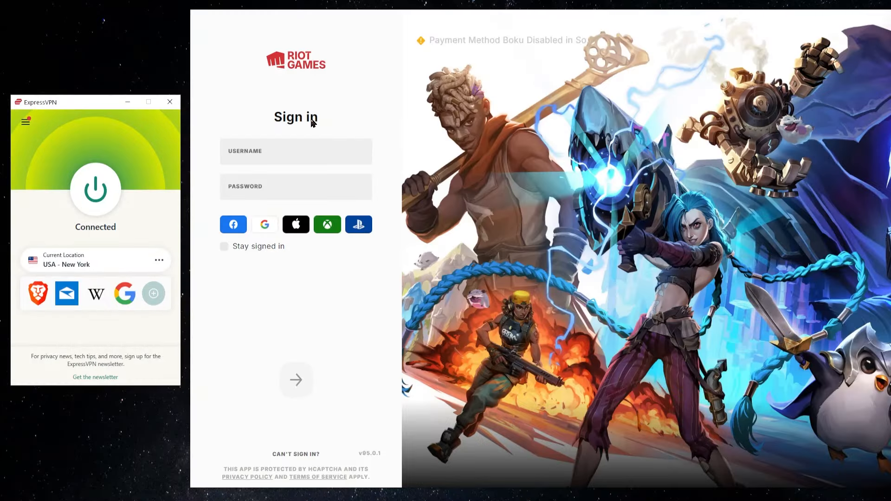
mouse_move(96, 233)
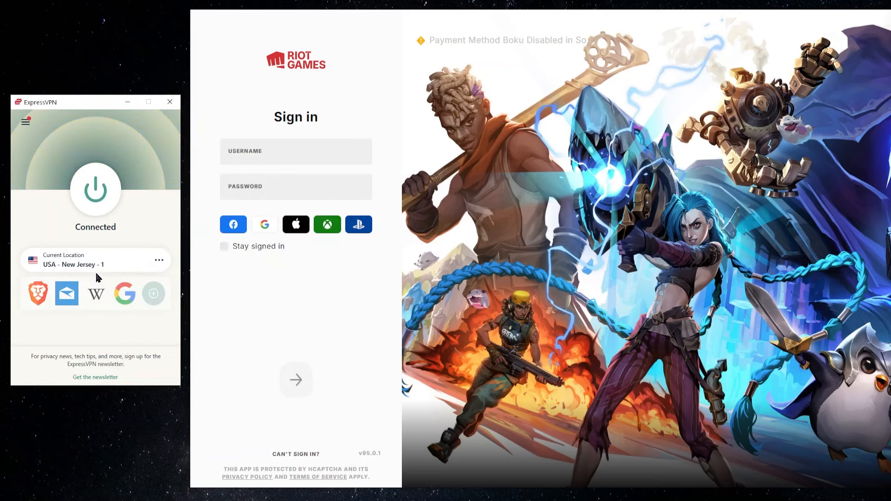
Enter the Riot username and password and submit the sign-in.
left_click(295, 151)
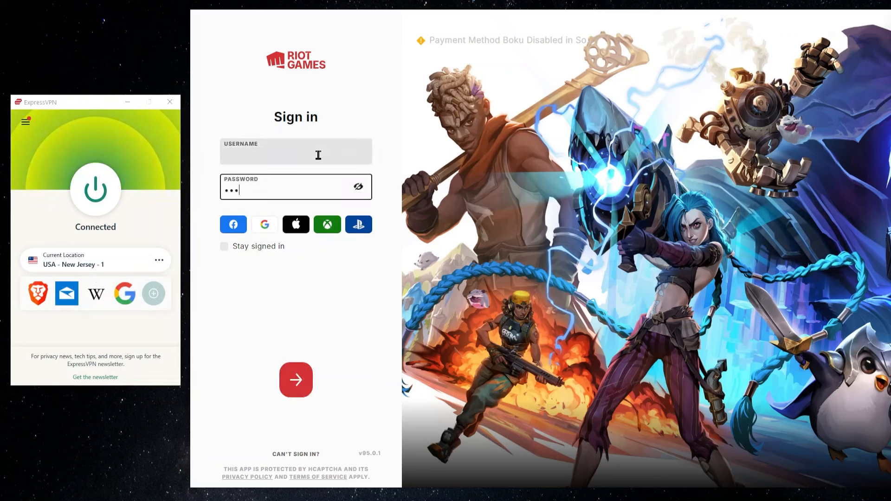
left_click(295, 379)
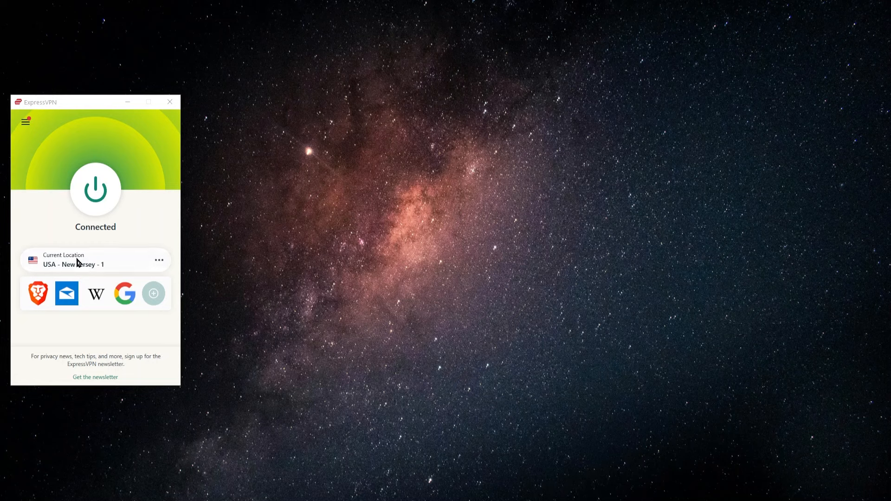
Connect ExpressVPN to USA - New York from Recent Locations.
left_click(158, 260)
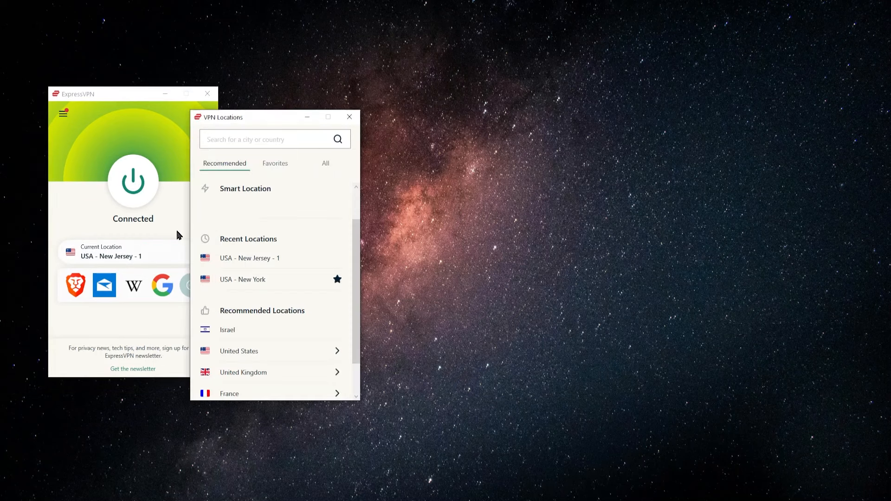
left_click(243, 279)
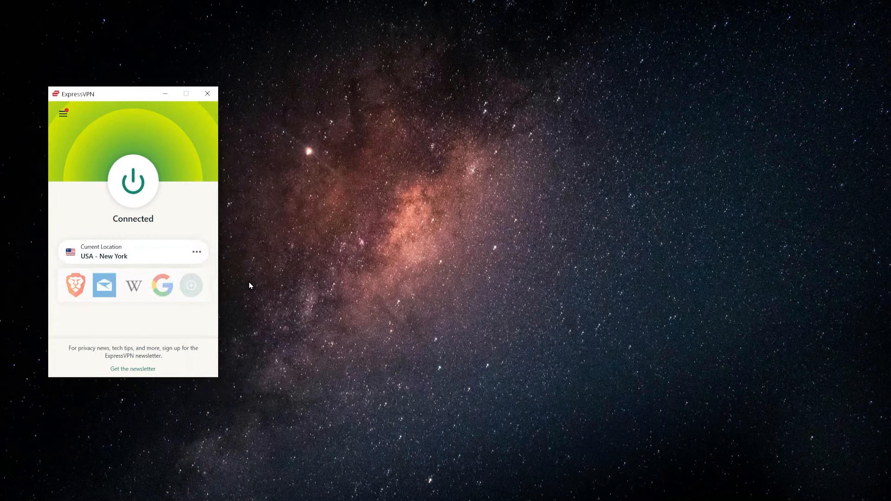
mouse_move(635, 433)
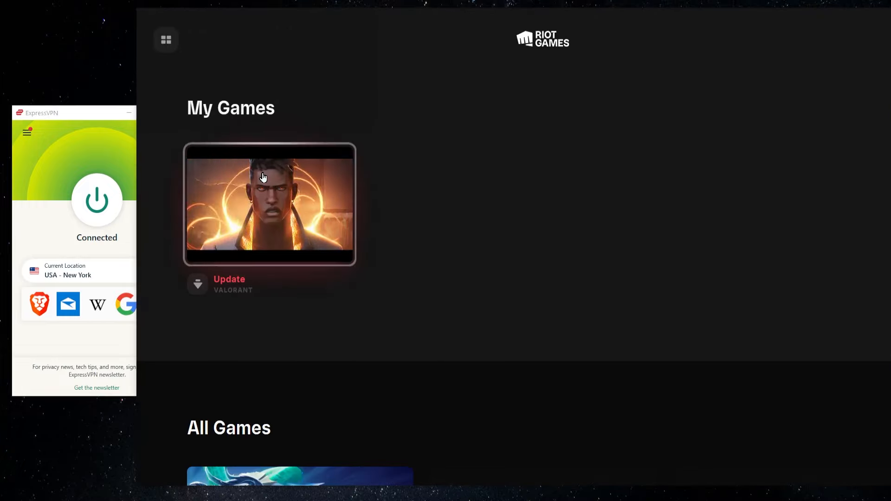
Launch Valorant, reach the Custom Game lobby and view the US-only server list.
left_click(269, 203)
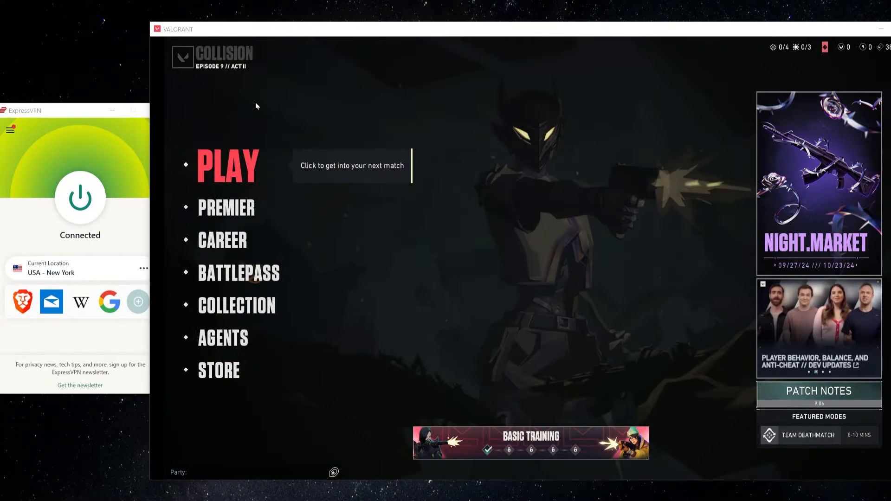
left_click(226, 165)
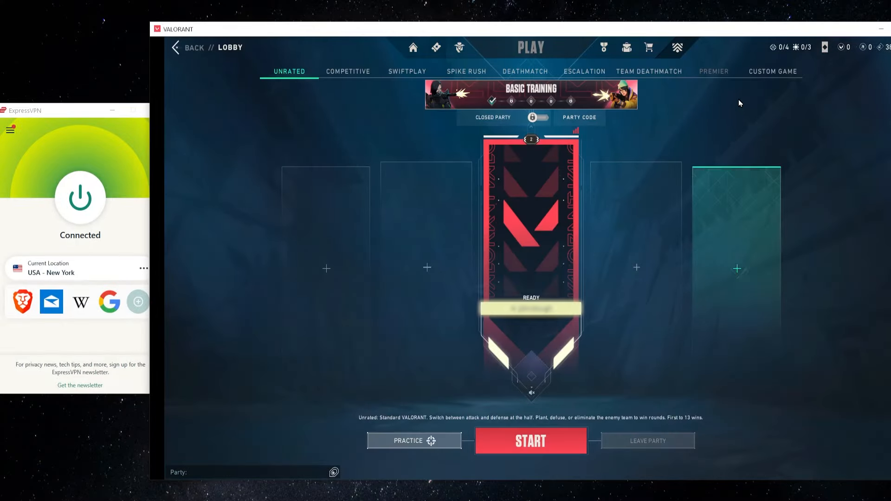
left_click(772, 71)
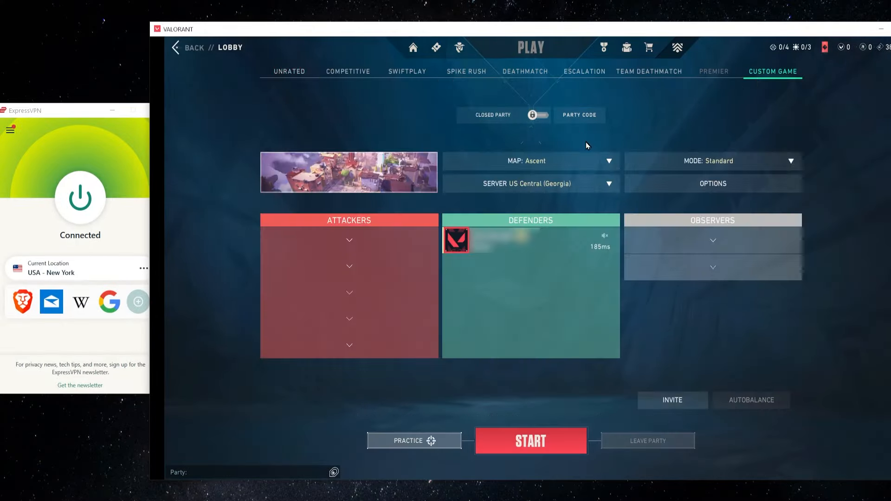
left_click(529, 183)
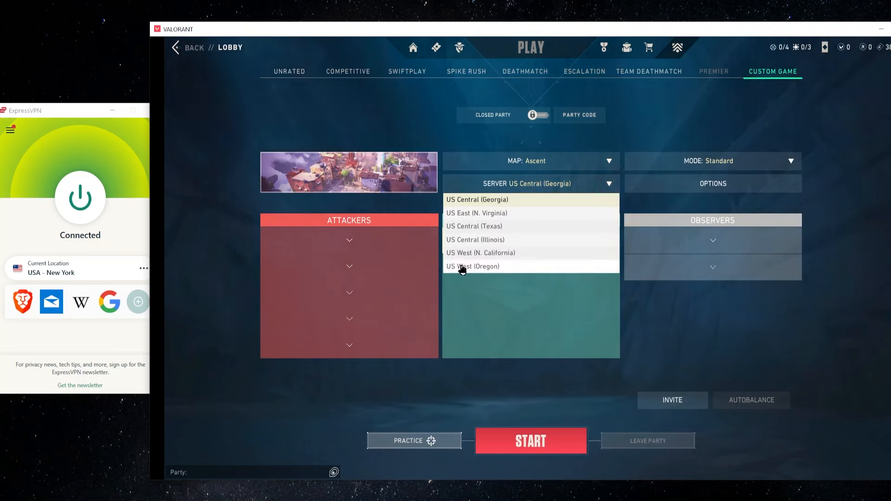
mouse_move(71, 111)
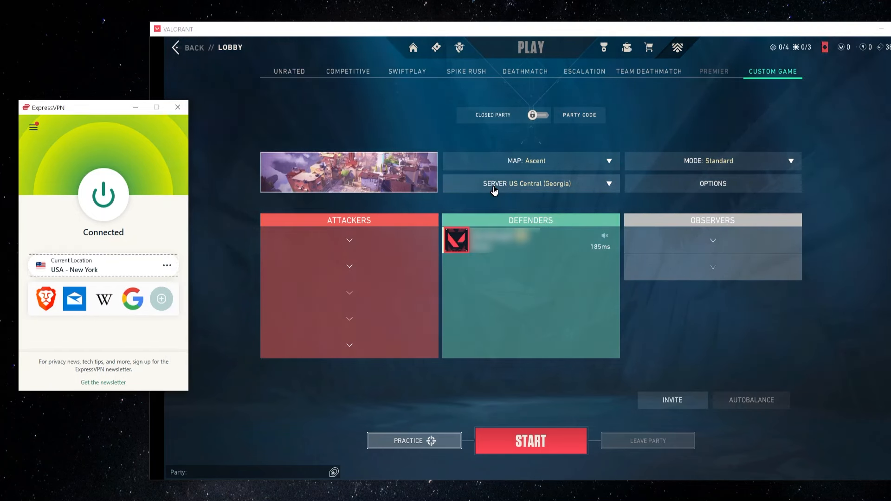
left_click(529, 183)
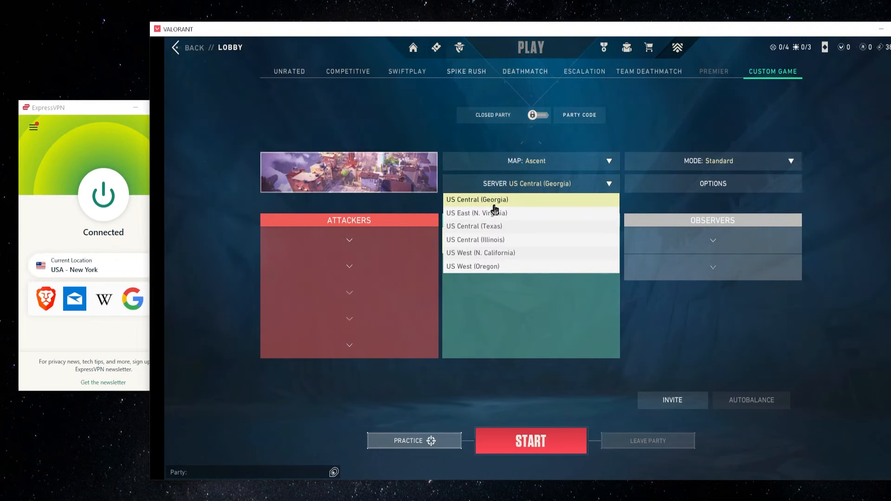
mouse_move(481, 247)
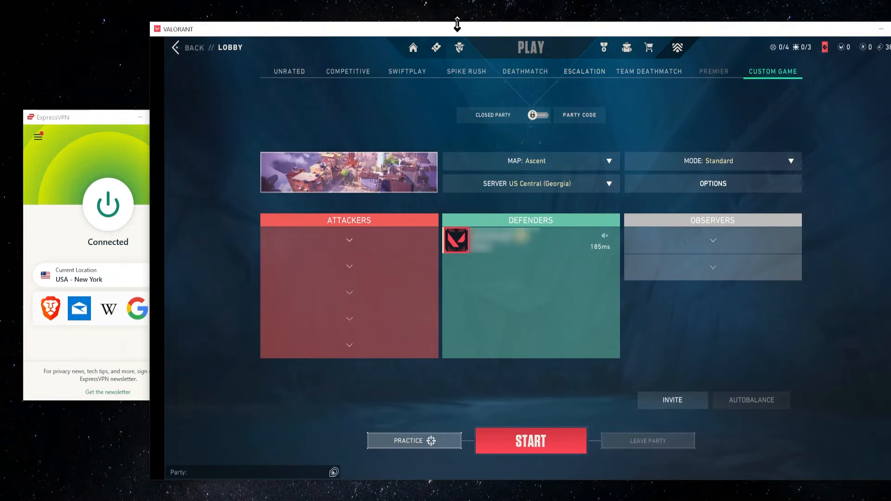
Recheck the server list and keep US Central (Georgia) selected.
left_click_drag(457, 24, 437, 26)
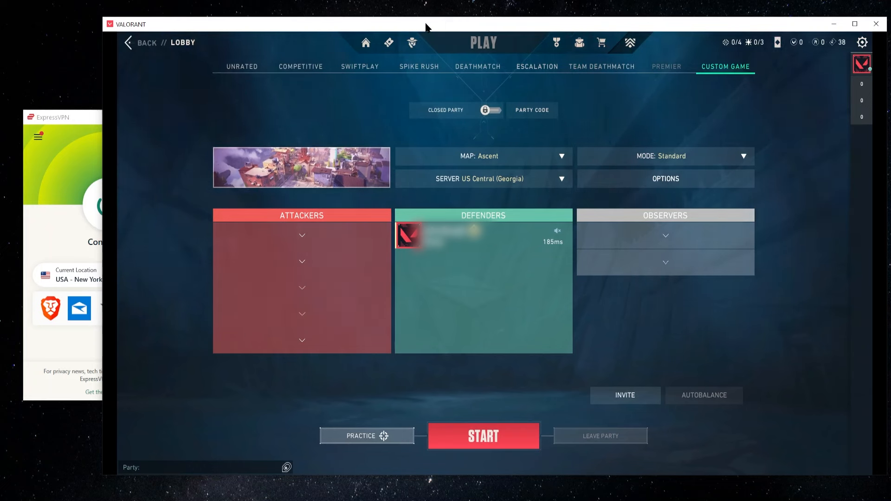
mouse_move(470, 182)
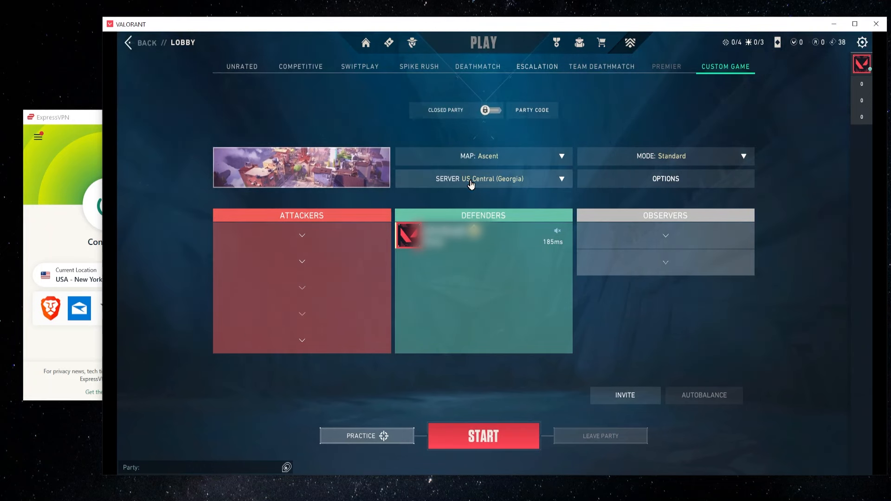
left_click(482, 178)
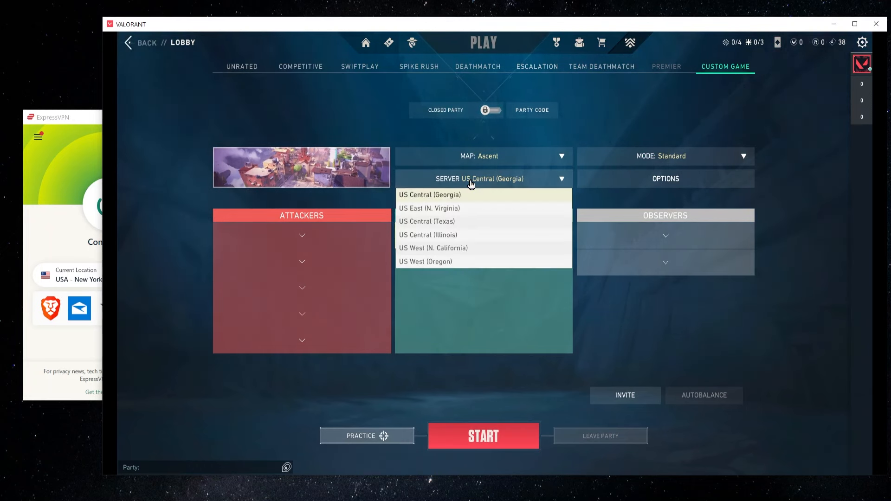
left_click(429, 194)
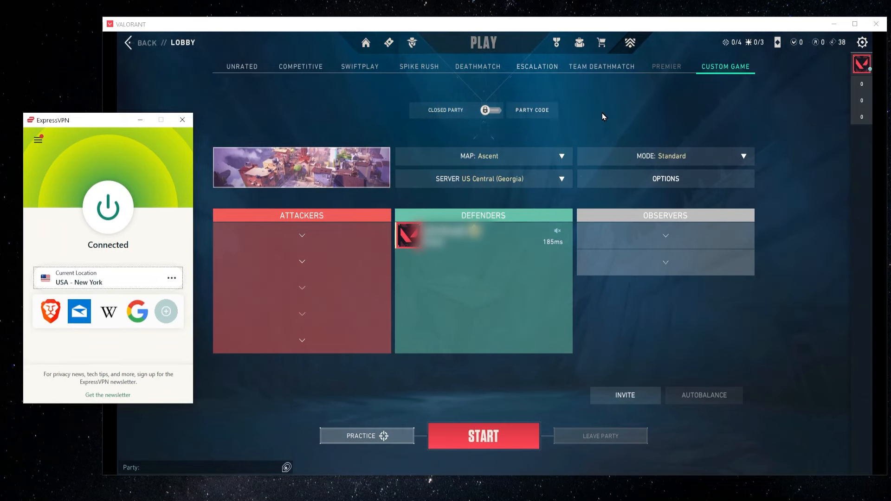
mouse_move(52, 174)
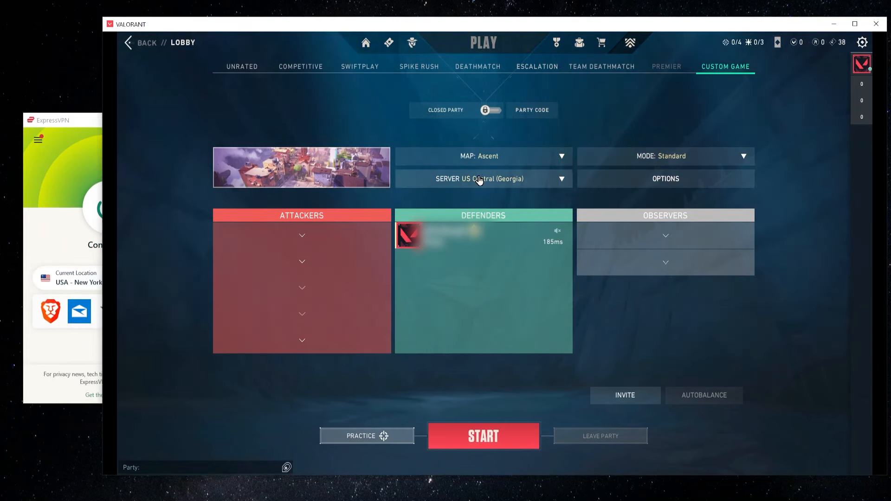
mouse_move(464, 198)
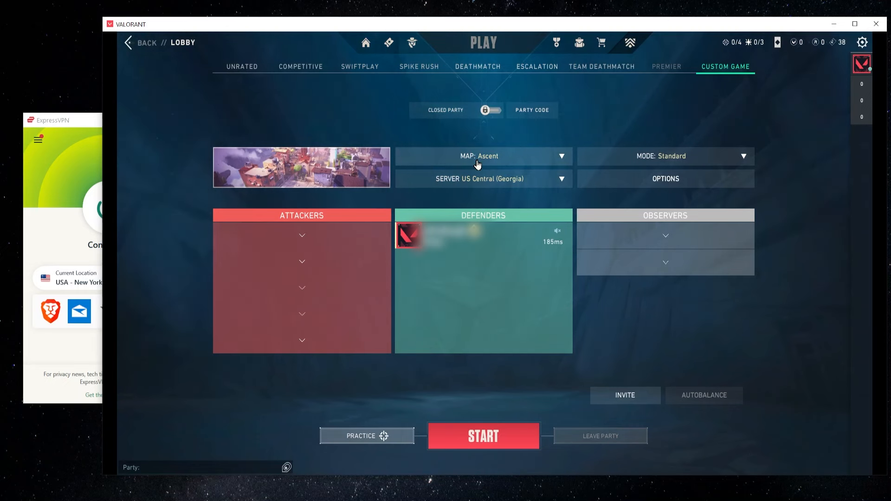
mouse_move(552, 256)
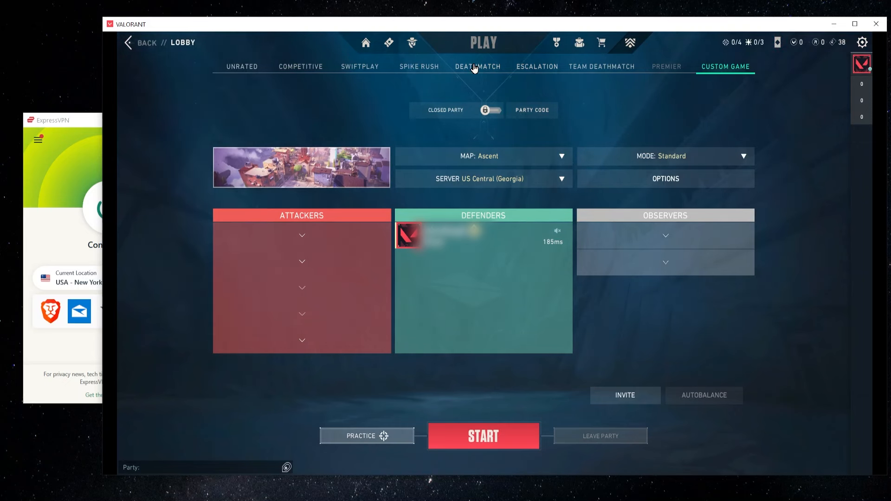
Switch the lobby to Deathmatch mode showing one ready player card.
left_click(477, 67)
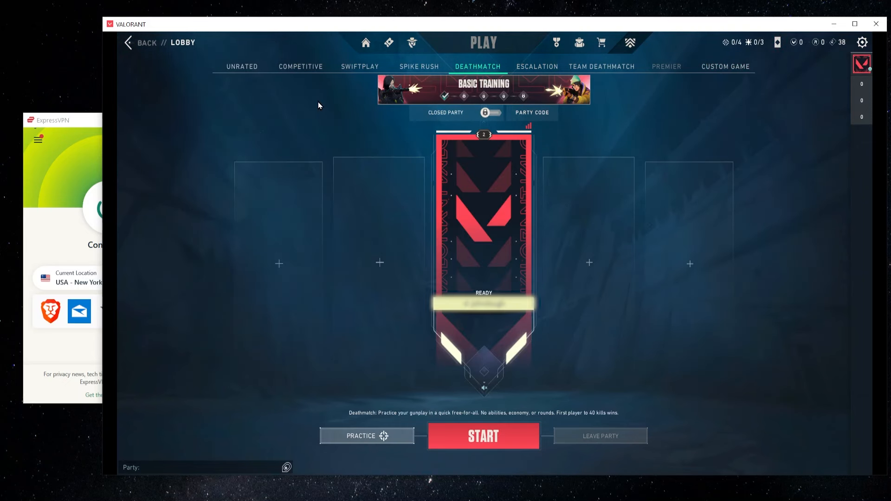
left_click(528, 126)
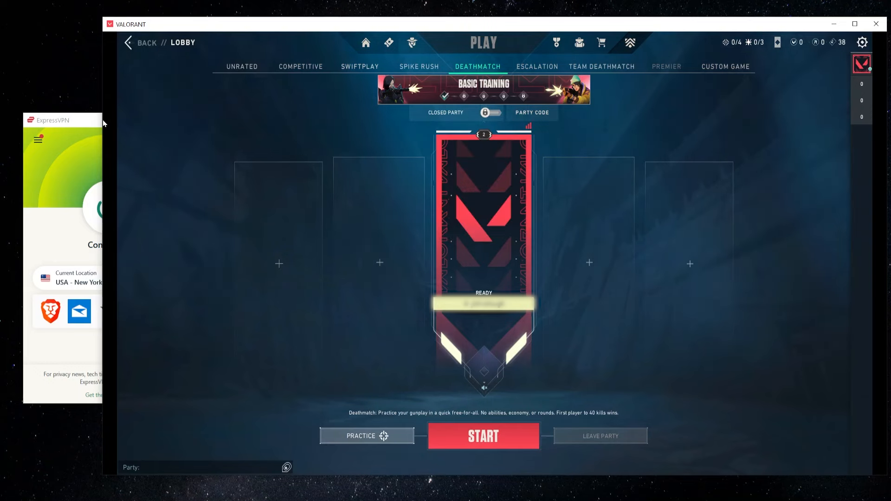
mouse_move(507, 35)
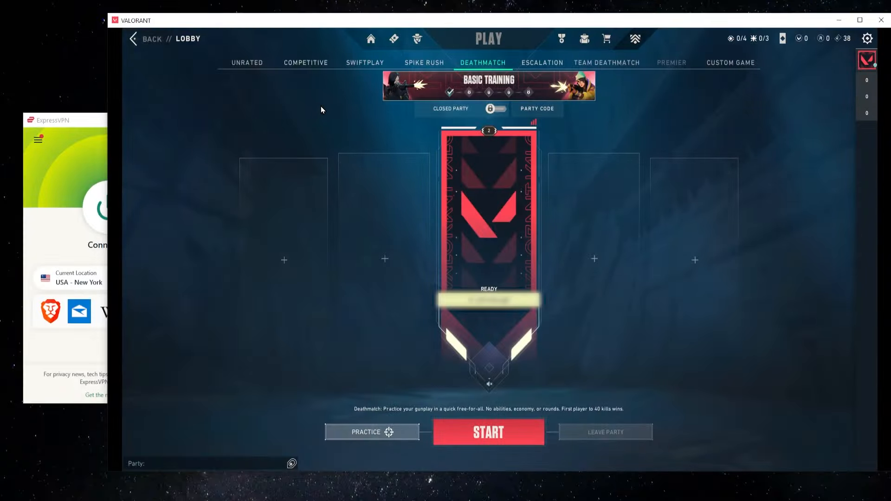
View the VALORANT Points bundles priced in euros, €5 for 475 up to €100 for 11000.
left_click(606, 39)
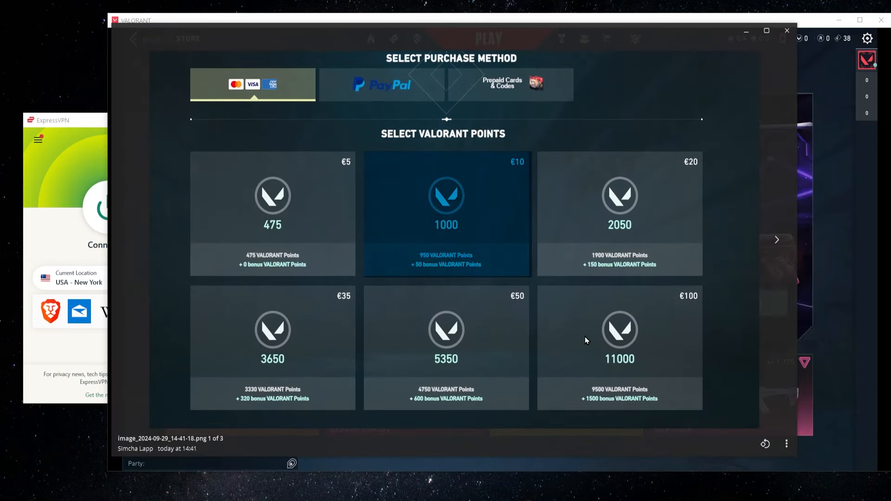
left_click(618, 341)
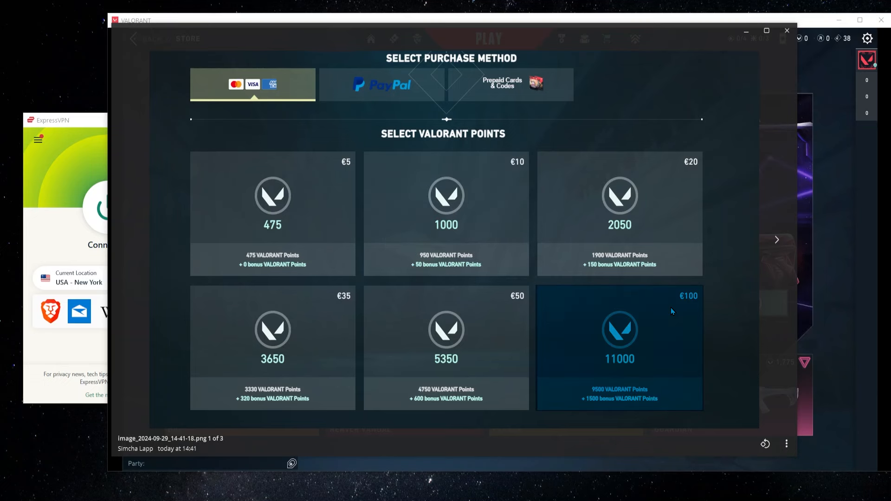
mouse_move(726, 221)
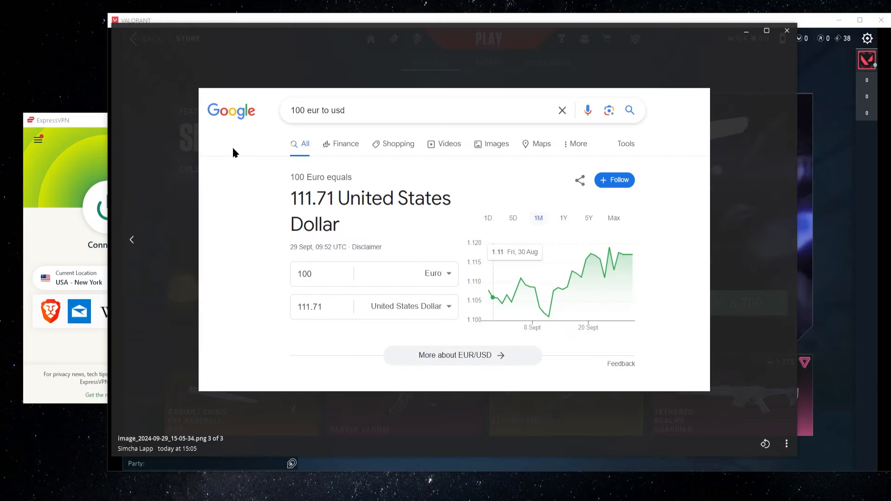
mouse_move(325, 203)
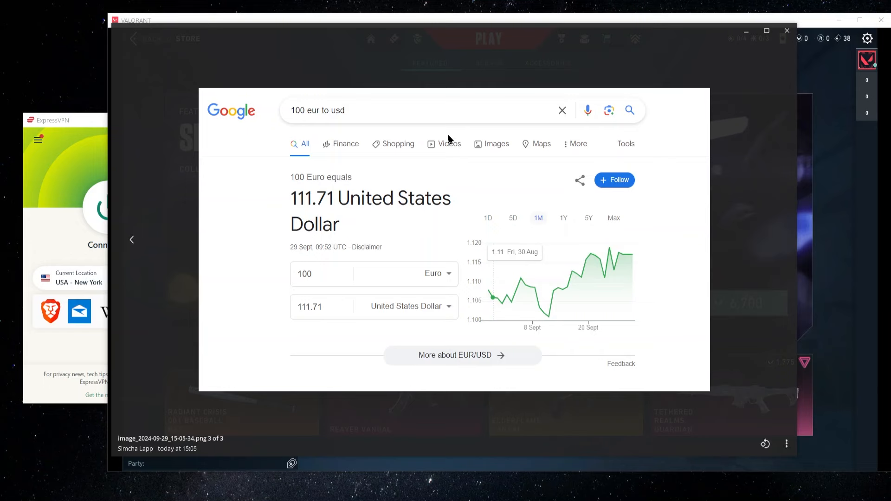
mouse_move(270, 156)
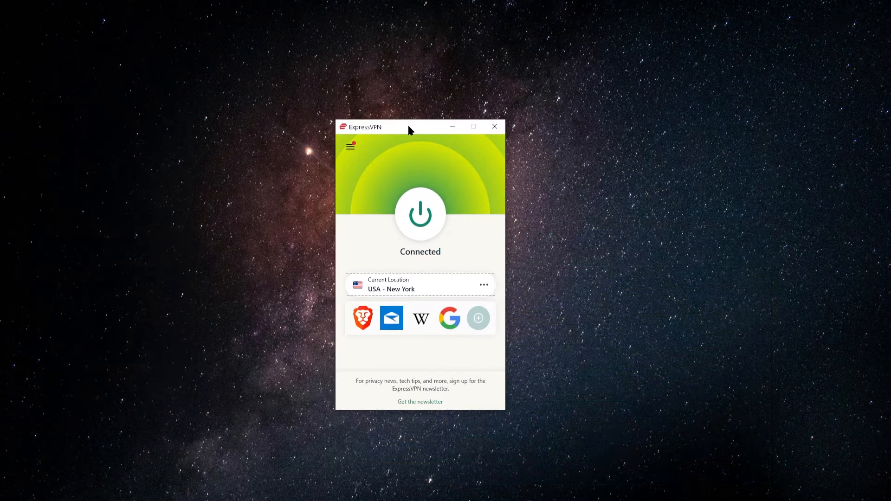
mouse_move(398, 131)
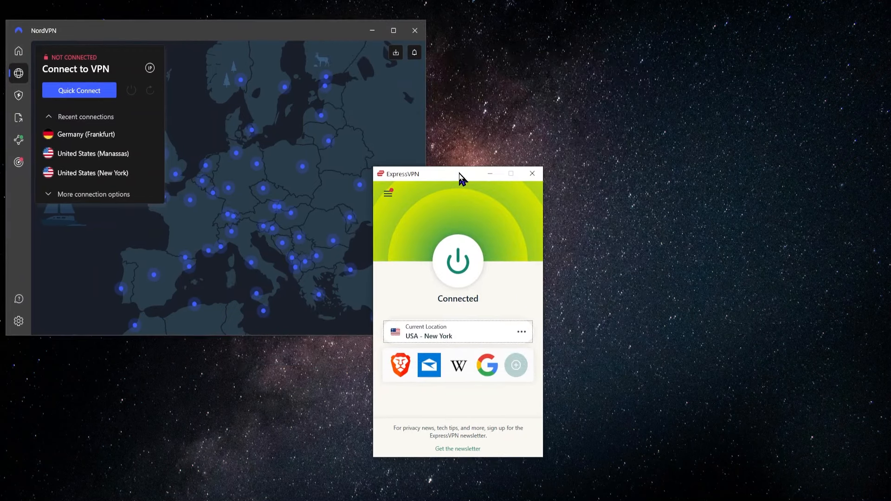
mouse_move(423, 186)
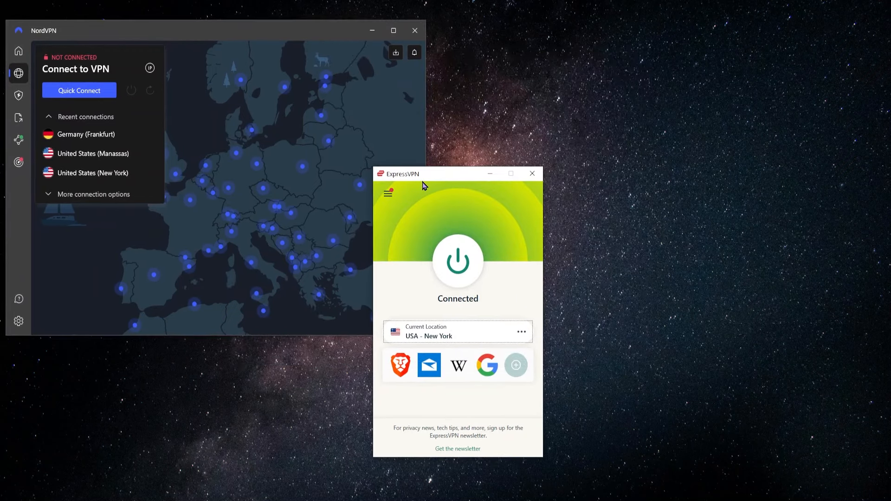
mouse_move(373, 440)
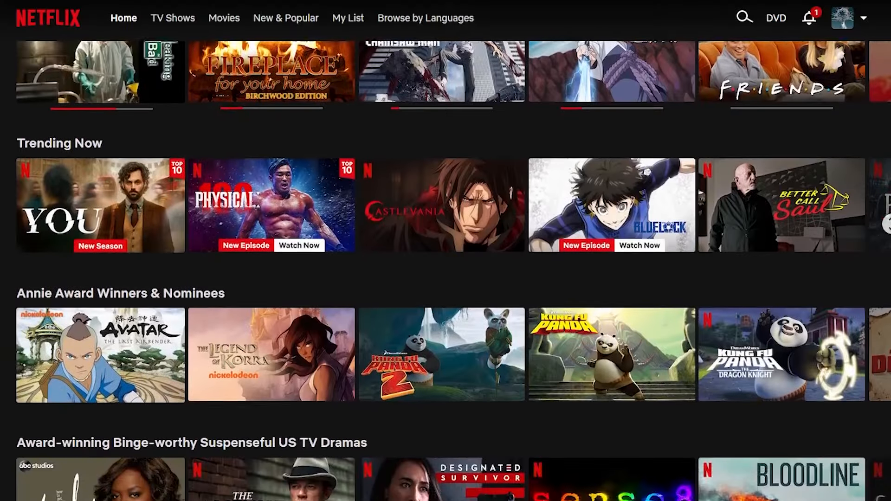
Scroll down through the Netflix home page while ExpressVPN stays on USA - New York.
scroll("down", 3)
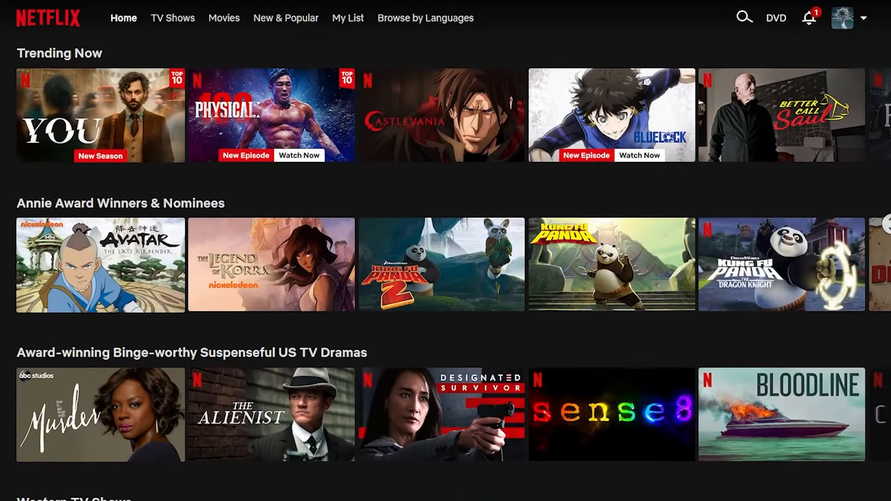
scroll("down", 3)
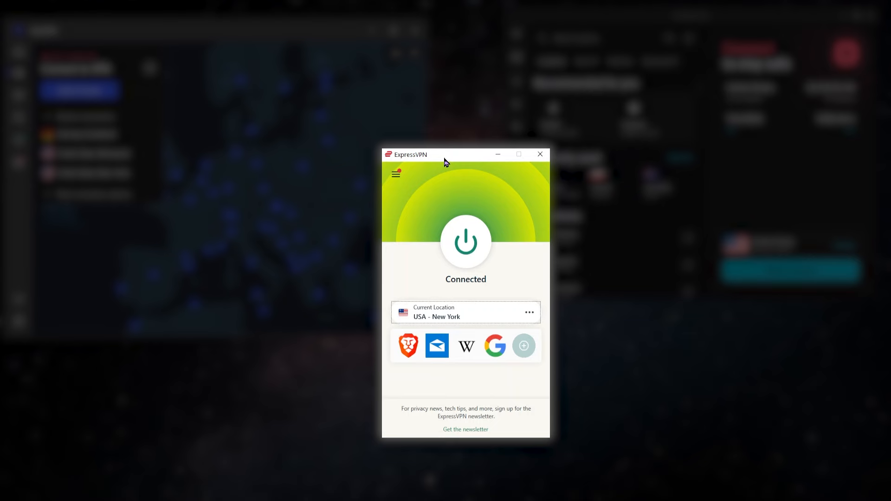
mouse_move(455, 155)
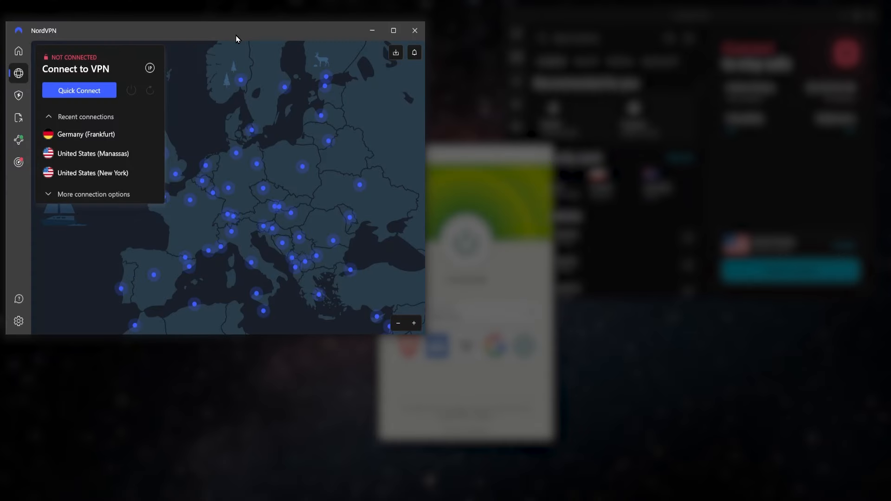
mouse_move(245, 105)
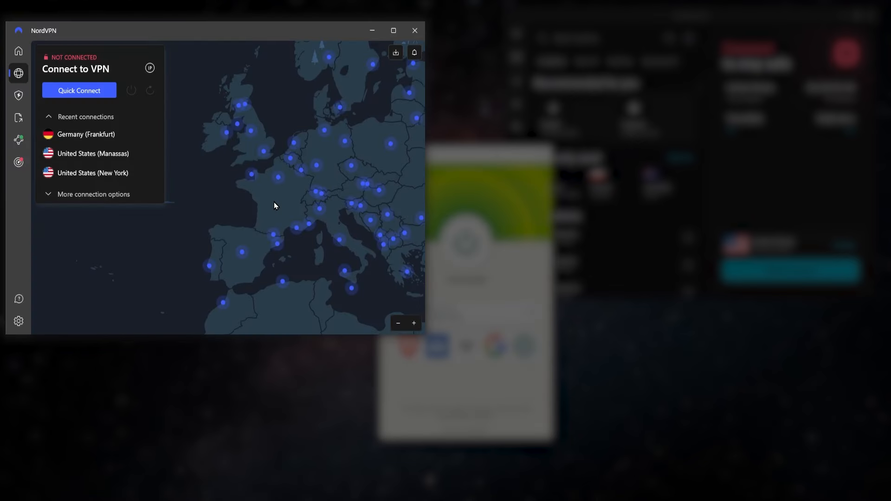
Pan the NordVPN map to southern Europe, expand More connection options and collapse Countries.
left_click_drag(274, 205, 152, 204)
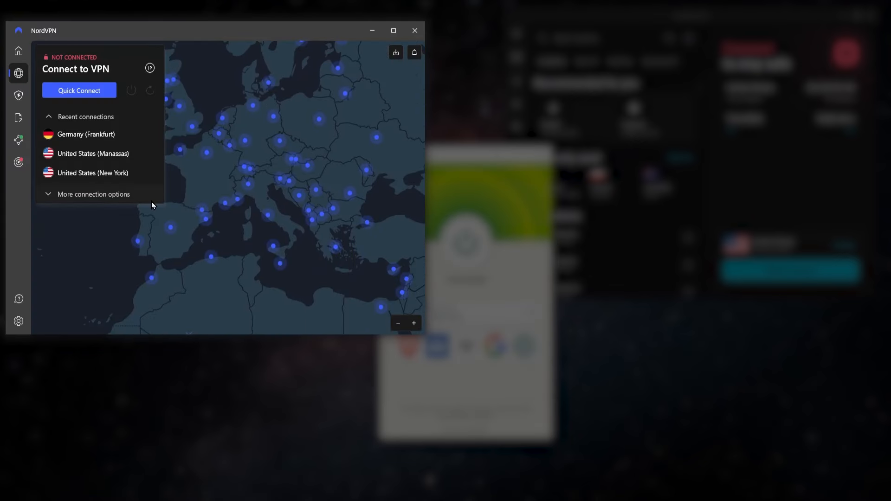
left_click(92, 194)
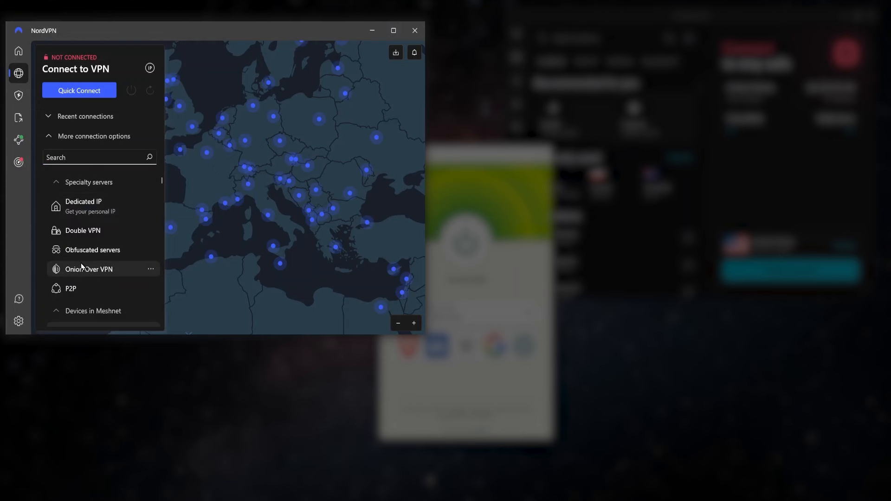
mouse_move(81, 308)
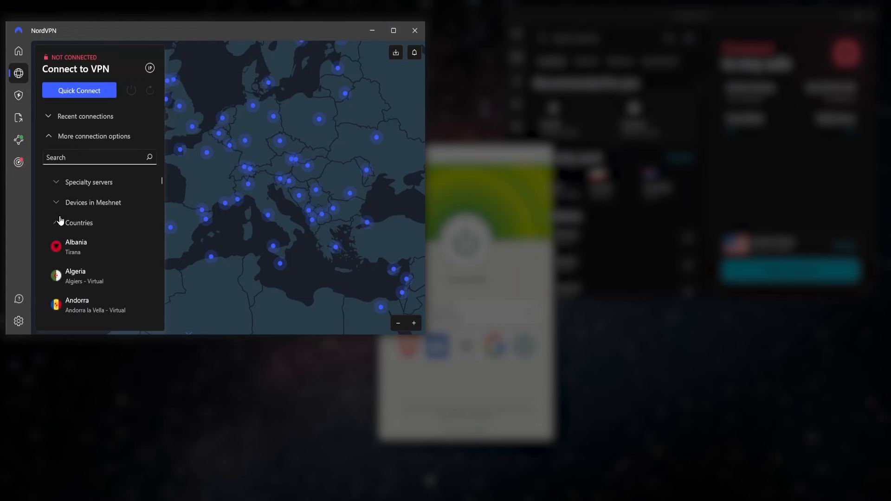
left_click(79, 223)
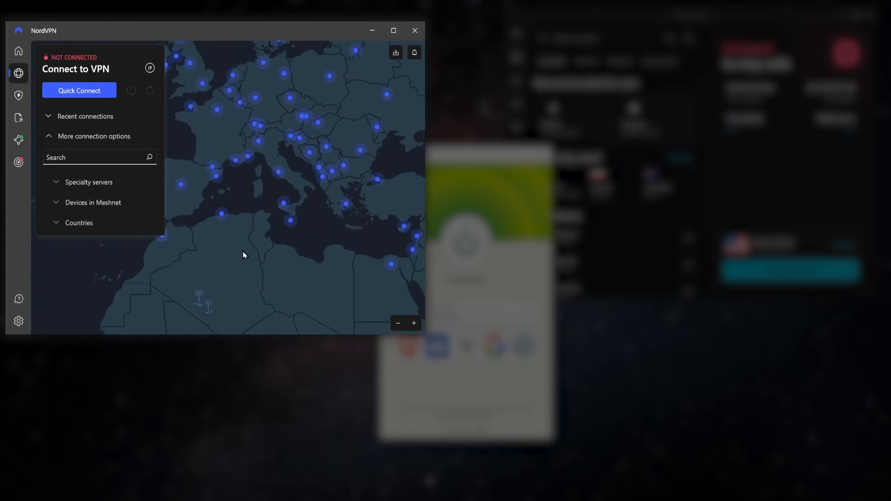